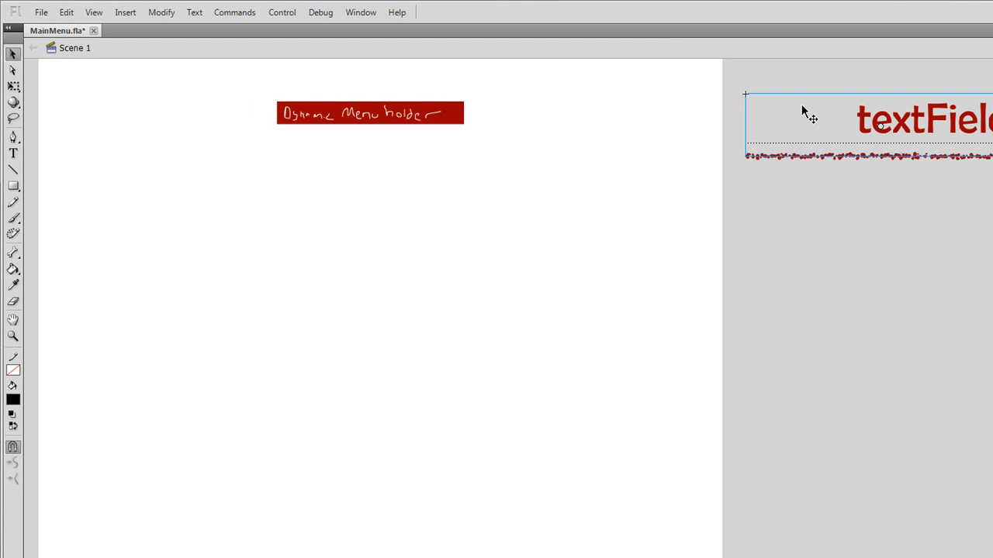
{"action": "mouse_move", "coordinate": [943, 130]}
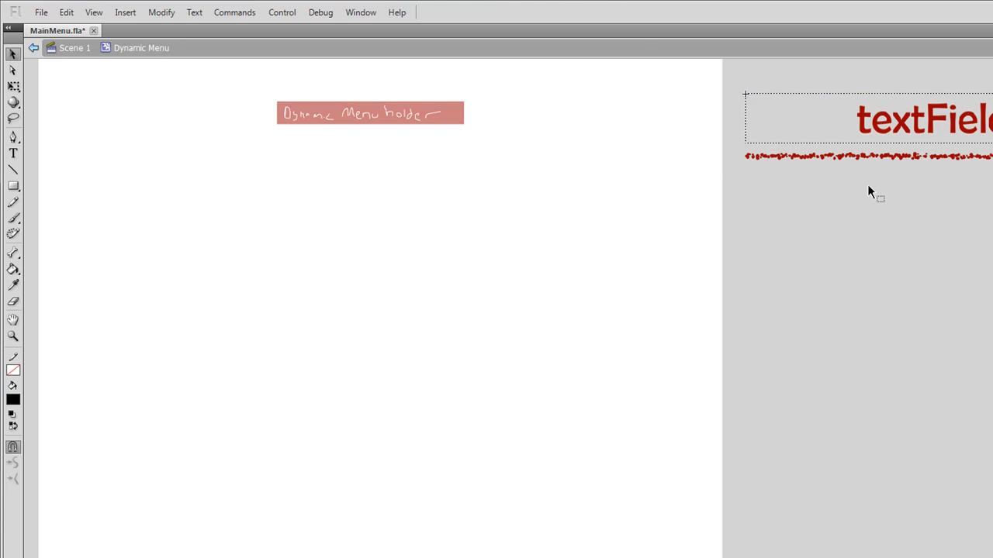
{"action": "mouse_move", "coordinate": [915, 158]}
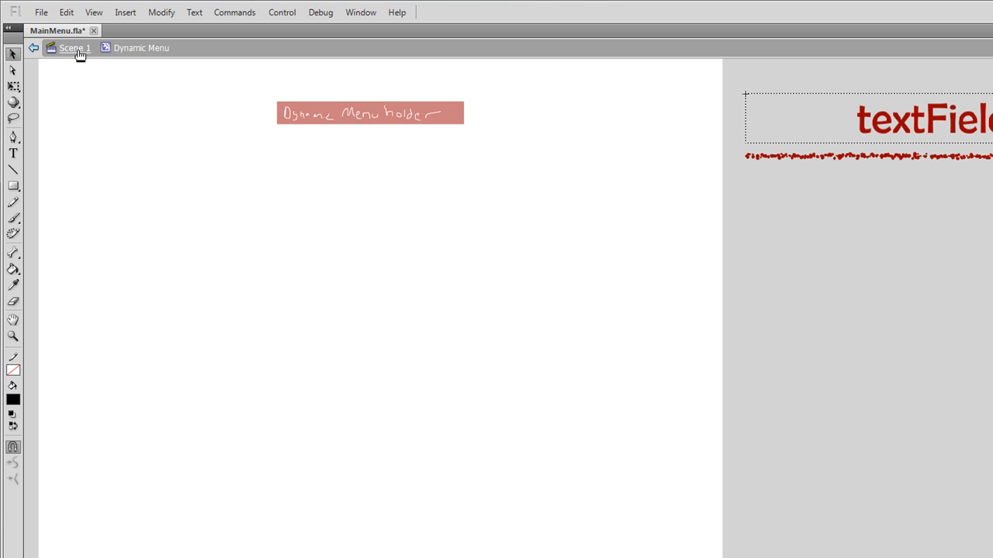
{"action": "mouse_move", "coordinate": [179, 80]}
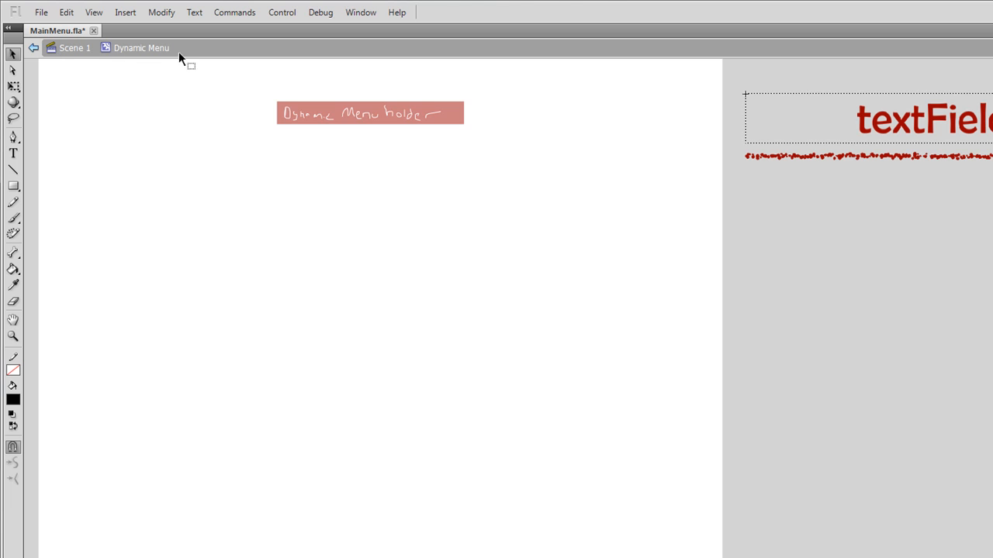
{"action": "mouse_move", "coordinate": [133, 51]}
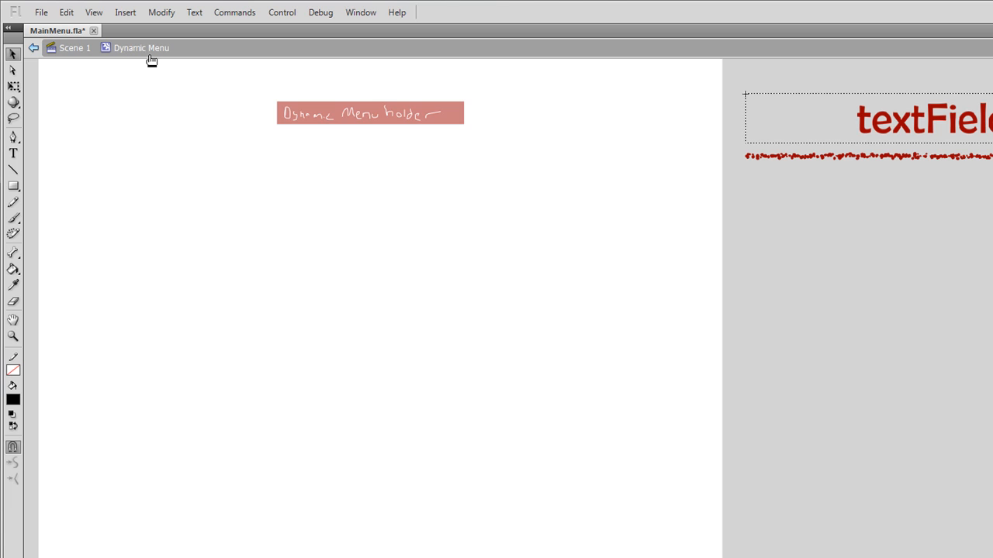
{"action": "mouse_move", "coordinate": [85, 61]}
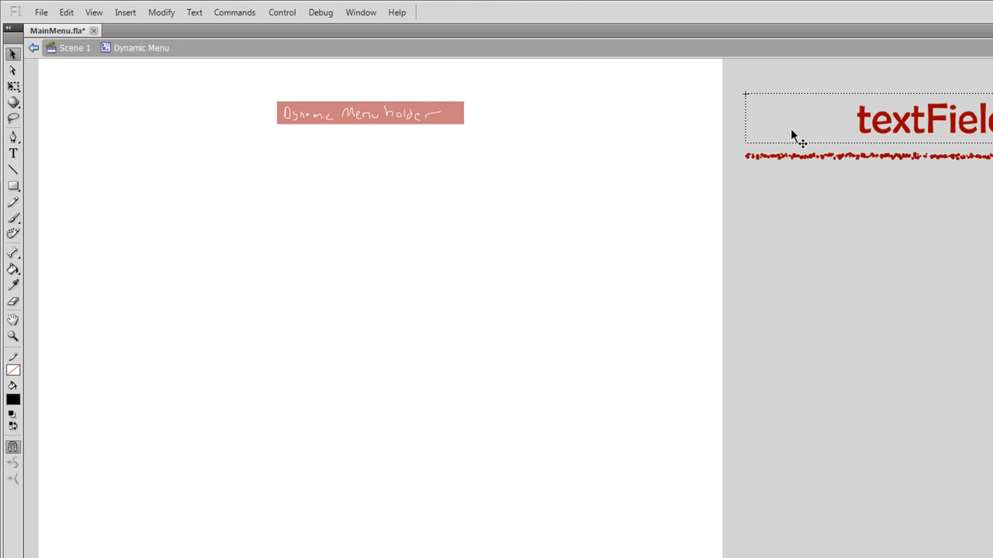
{"action": "mouse_move", "coordinate": [907, 154]}
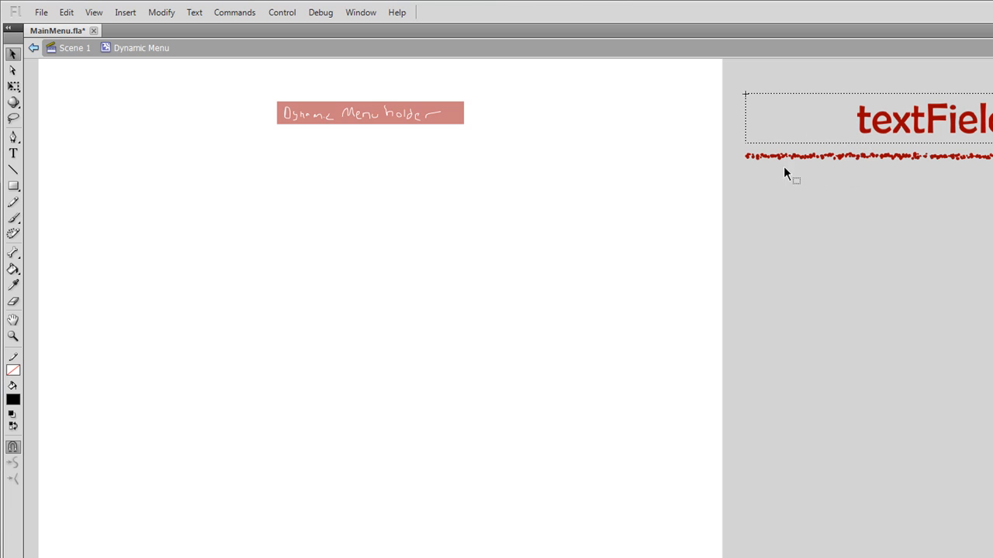
{"action": "mouse_move", "coordinate": [81, 48]}
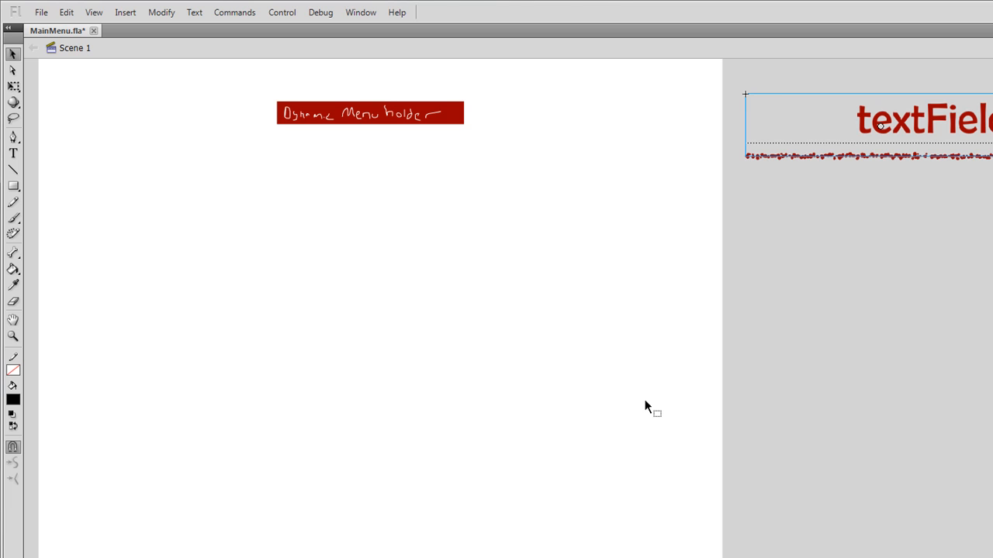
{"action": "mouse_move", "coordinate": [923, 152]}
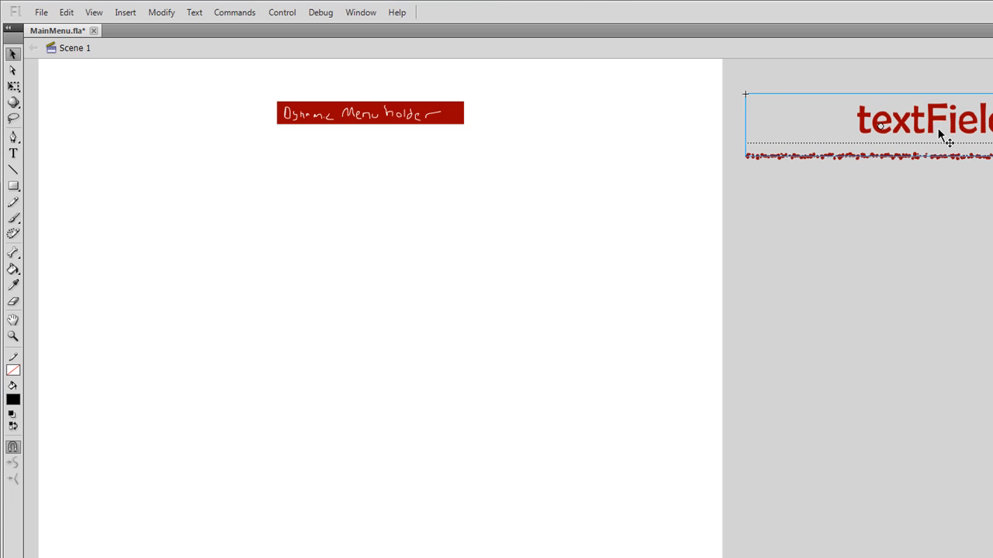
Step: Name the selected Dynamic Menu instance MainMenu_mc in the Properties panel
{"action": "double_click", "coordinate": [369, 112]}
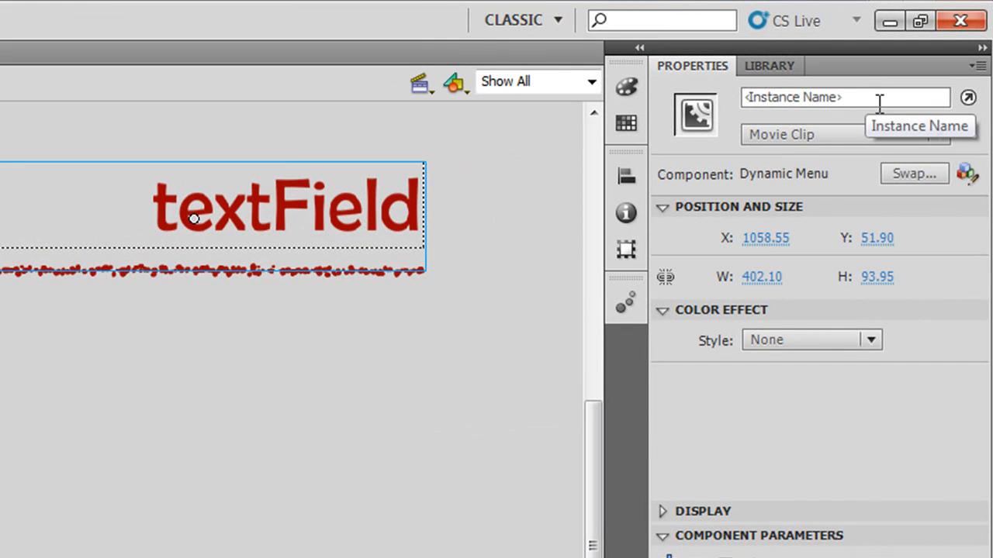
{"action": "left_click", "coordinate": [843, 97]}
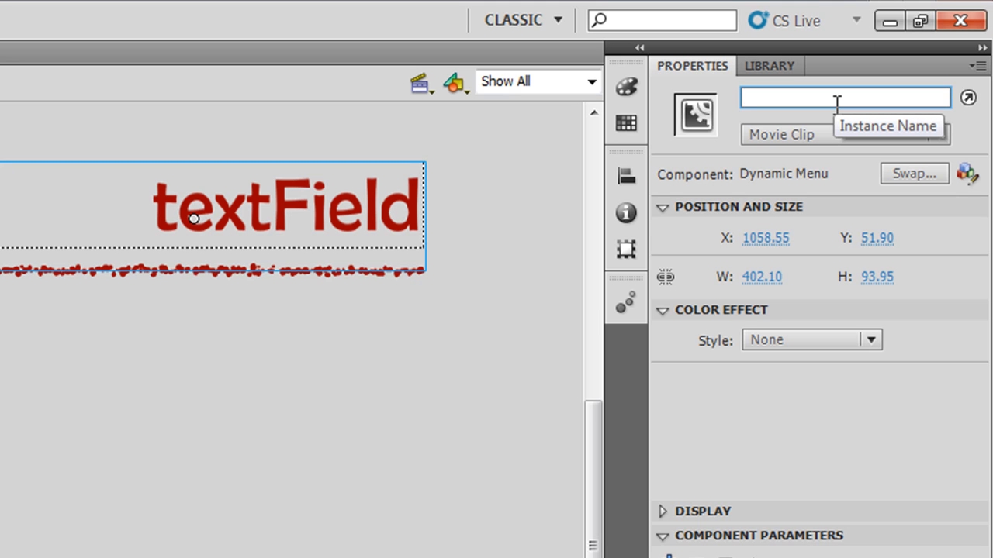
{"action": "left_click", "coordinate": [837, 96]}
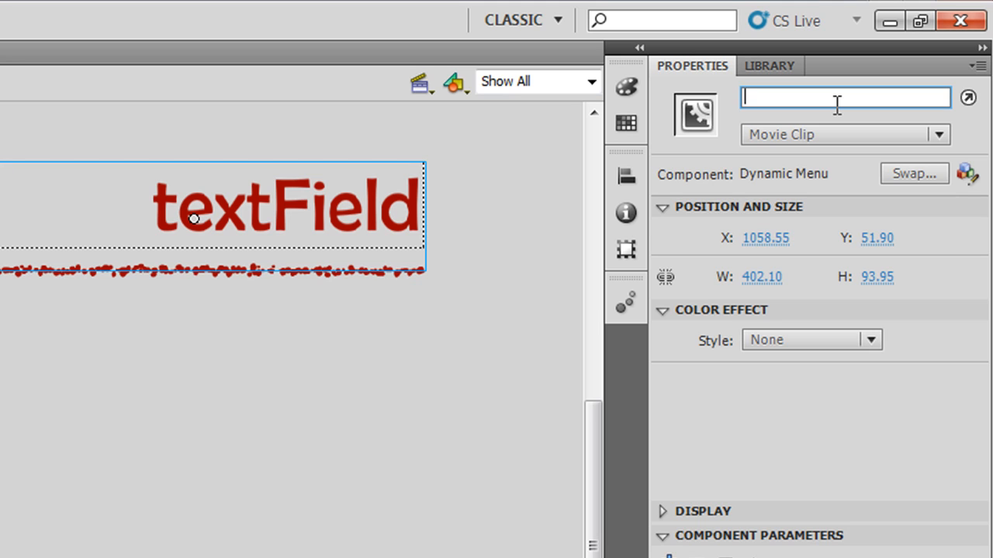
{"action": "type", "text": "MainMenu_mc"}
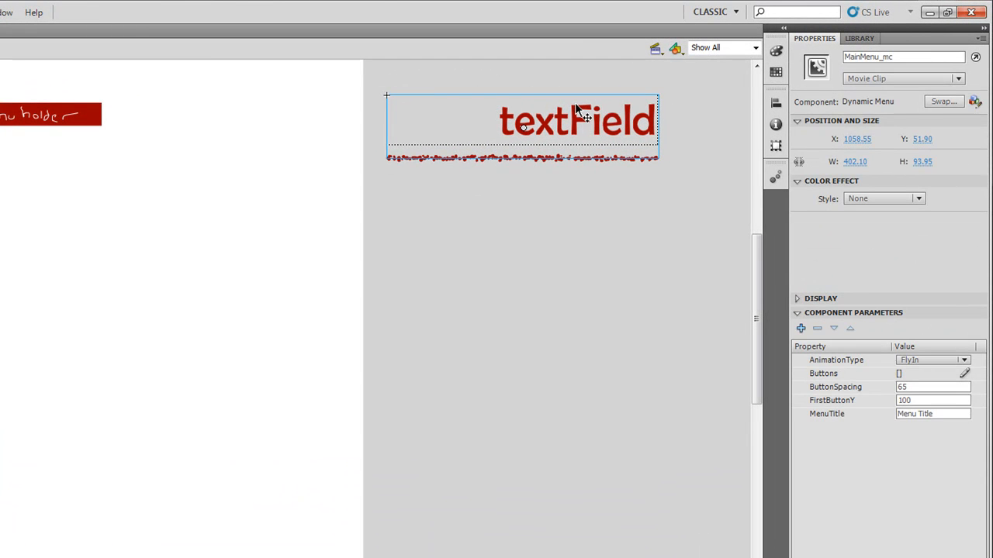
{"action": "mouse_move", "coordinate": [810, 74]}
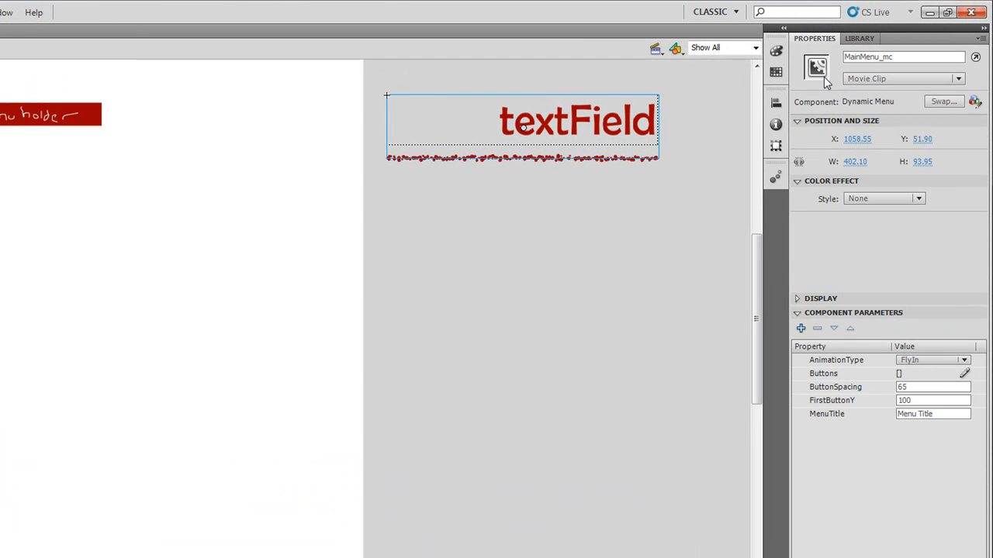
Step: Show the Component Inspector for the MainMenu_mc Dynamic Menu via the Window menu
{"action": "left_click", "coordinate": [892, 56]}
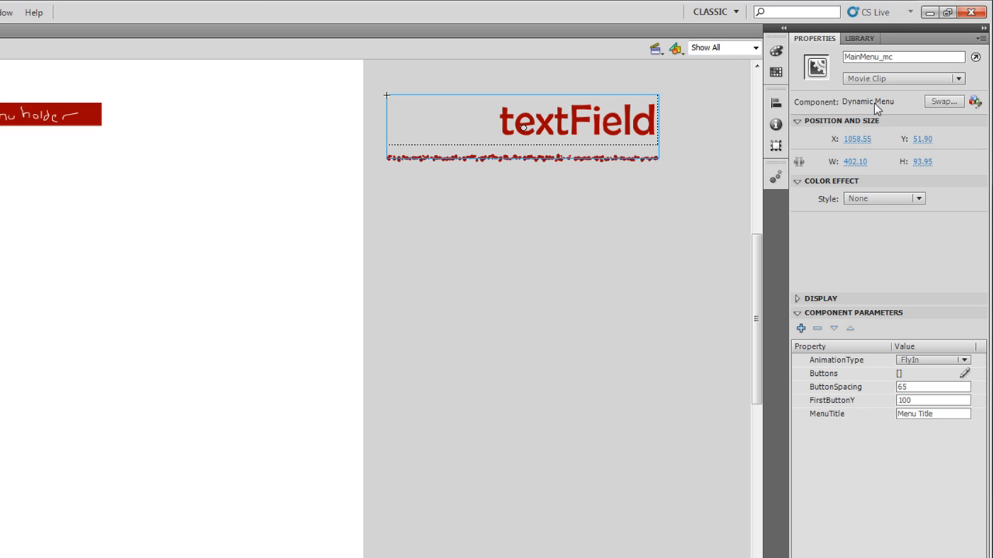
{"action": "mouse_move", "coordinate": [544, 423]}
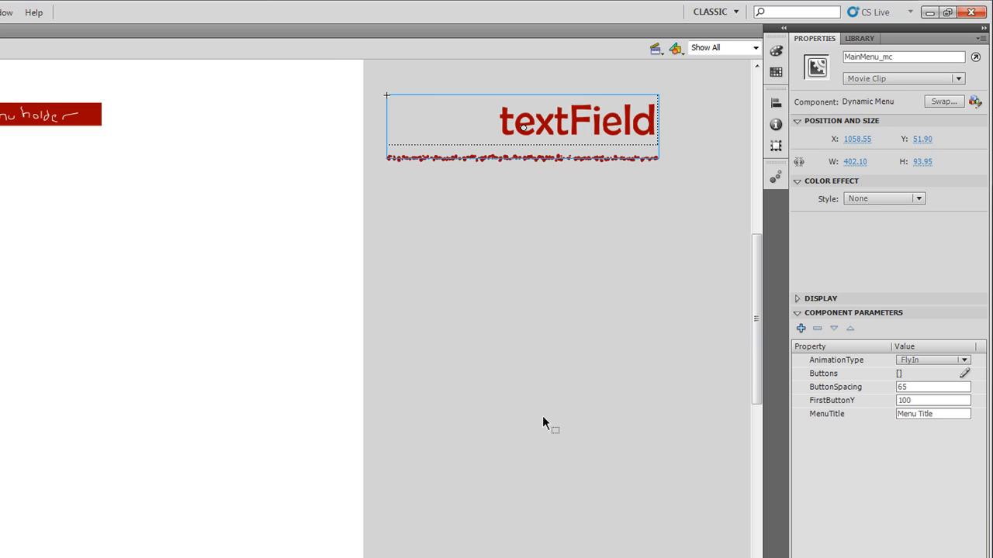
{"action": "mouse_move", "coordinate": [869, 388]}
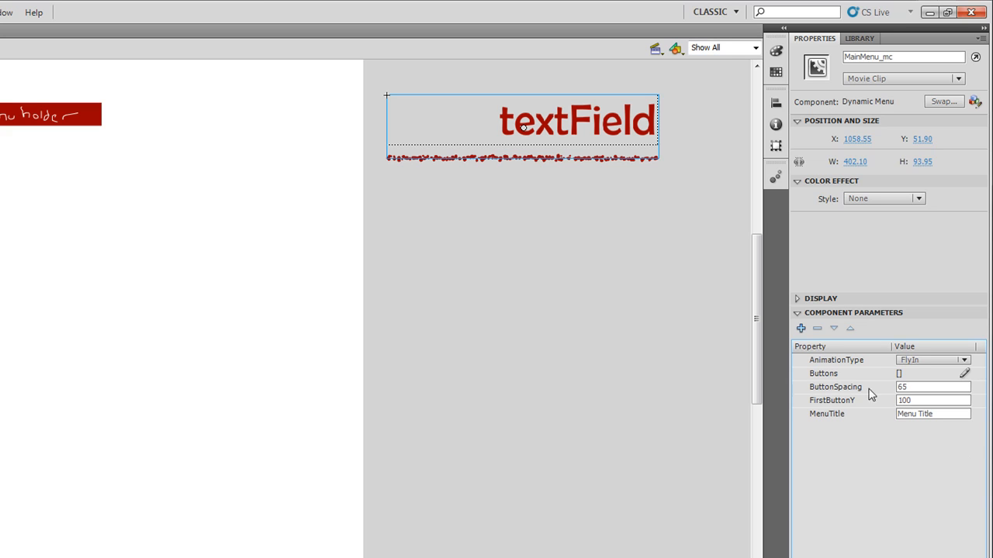
{"action": "mouse_move", "coordinate": [859, 383]}
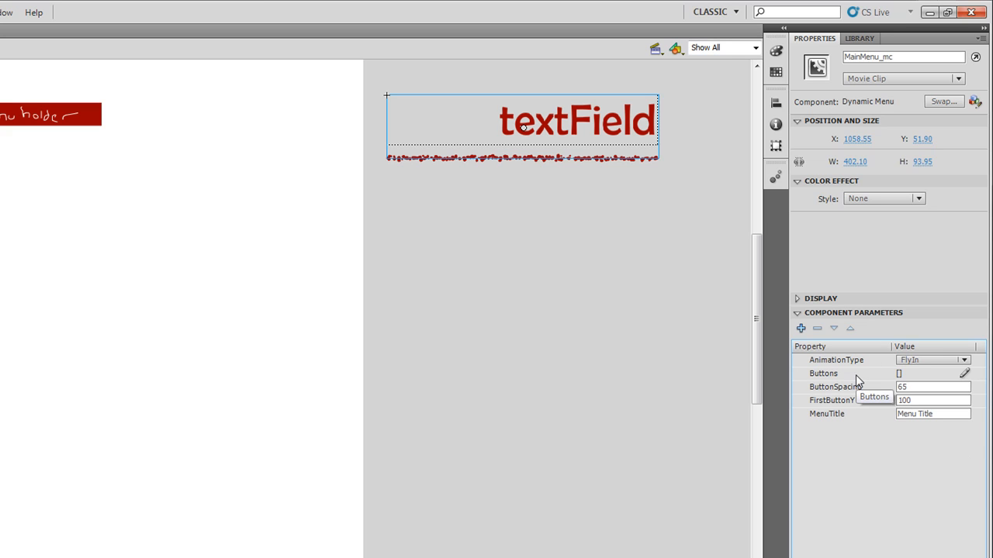
{"action": "mouse_move", "coordinate": [843, 349]}
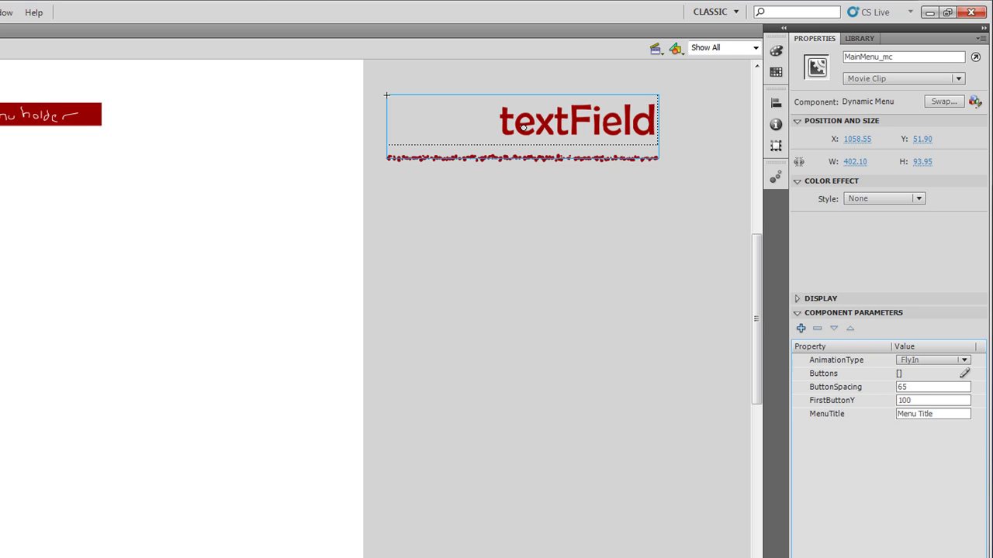
{"action": "mouse_move", "coordinate": [844, 363]}
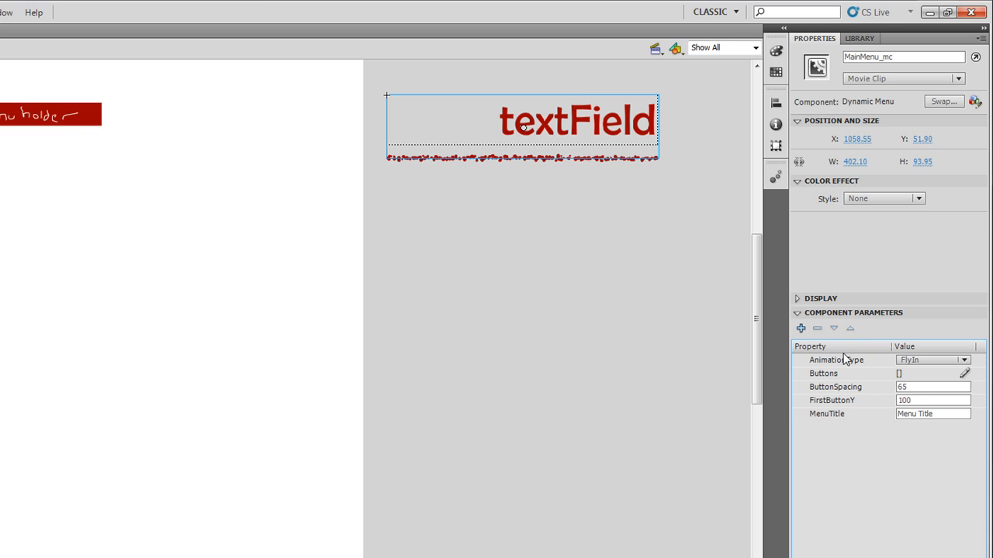
{"action": "mouse_move", "coordinate": [861, 330]}
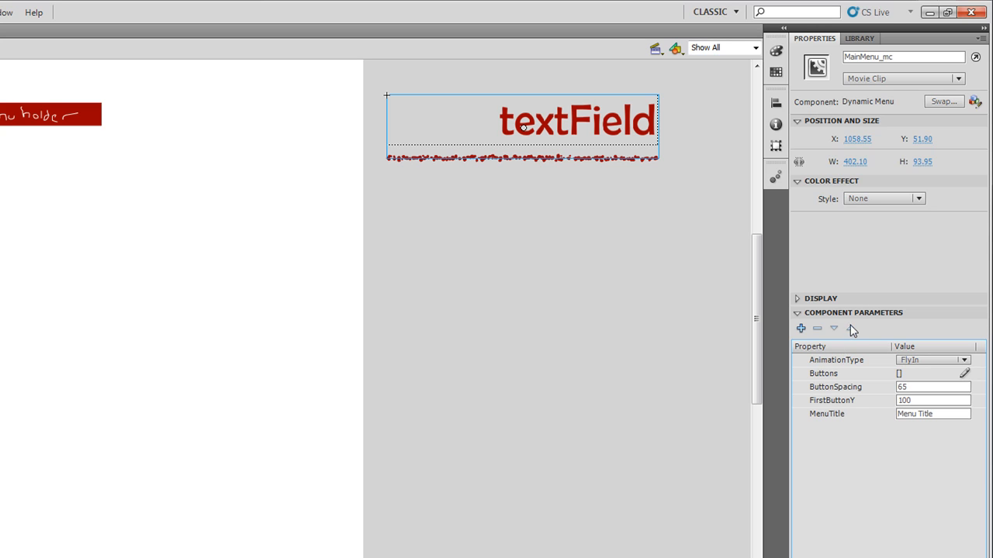
{"action": "left_click", "coordinate": [797, 313]}
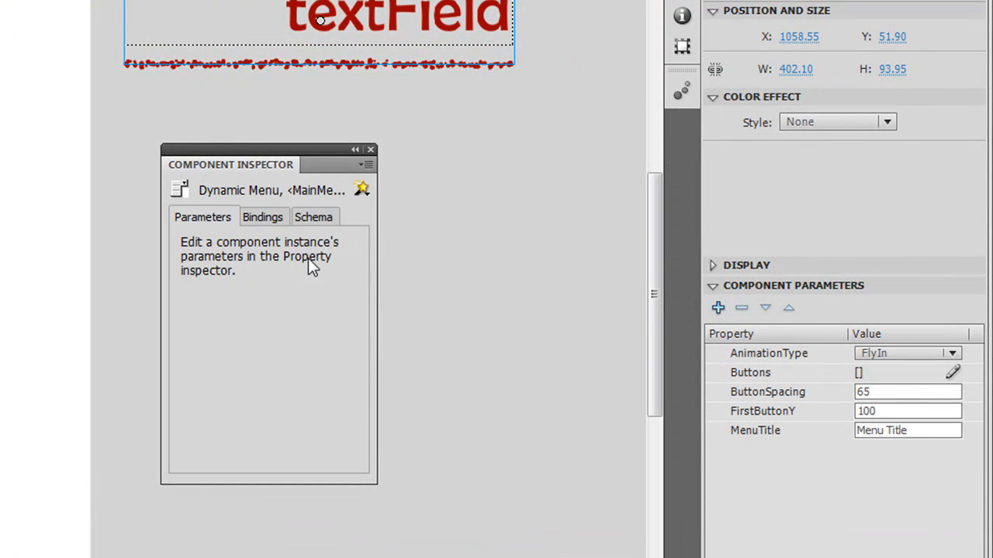
Step: Dismiss the Component Inspector, leaving the Output panel's font-embedding warning visible
{"action": "left_click", "coordinate": [908, 411]}
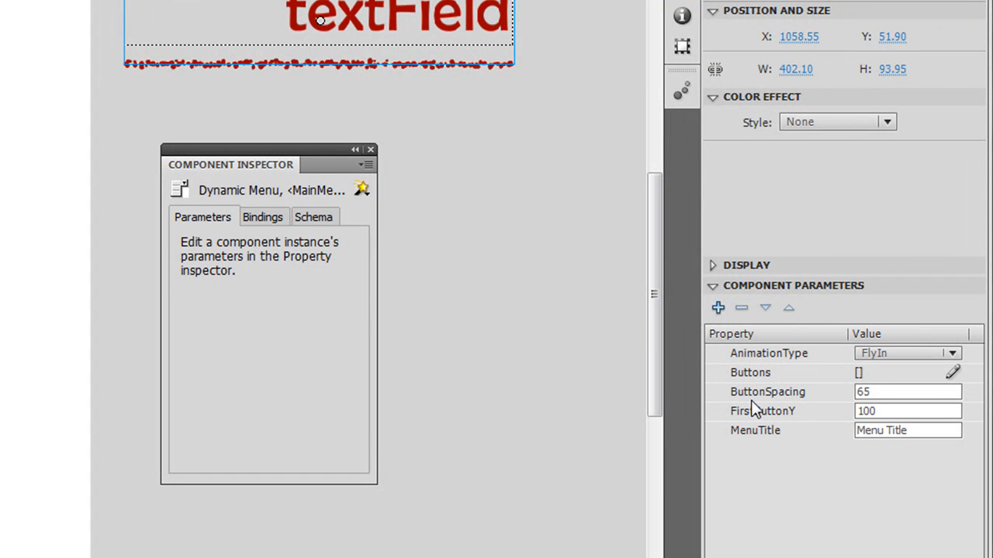
{"action": "mouse_move", "coordinate": [354, 248]}
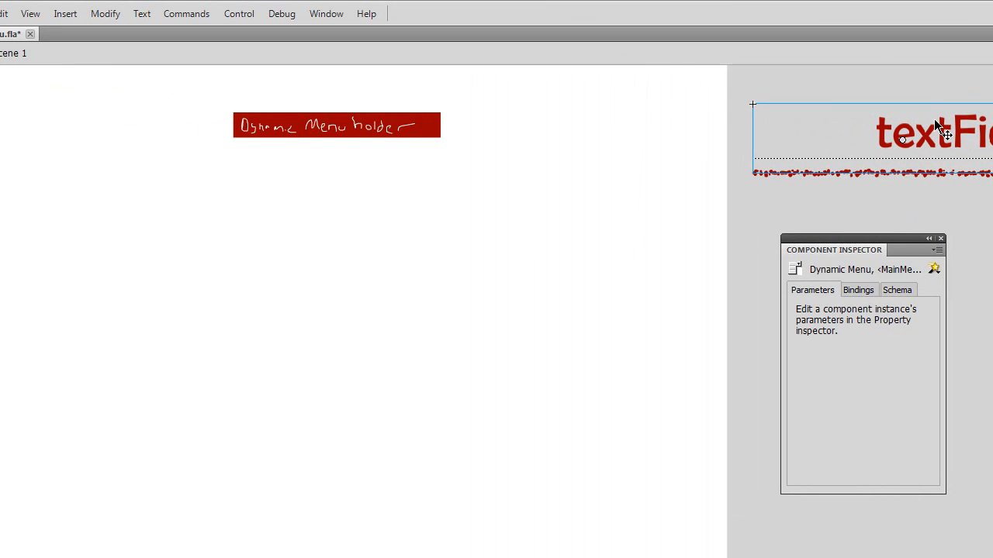
{"action": "mouse_move", "coordinate": [936, 193]}
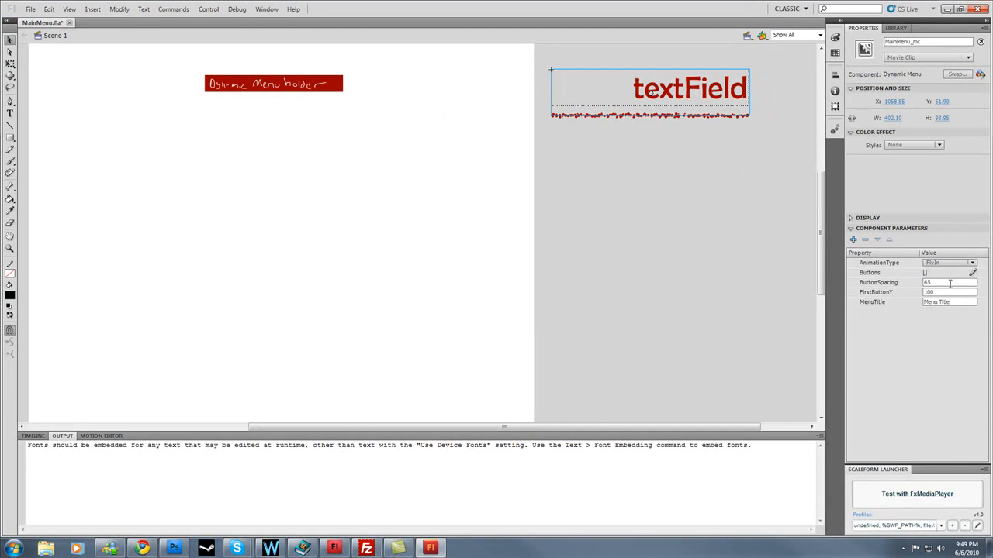
{"action": "left_click", "coordinate": [968, 262]}
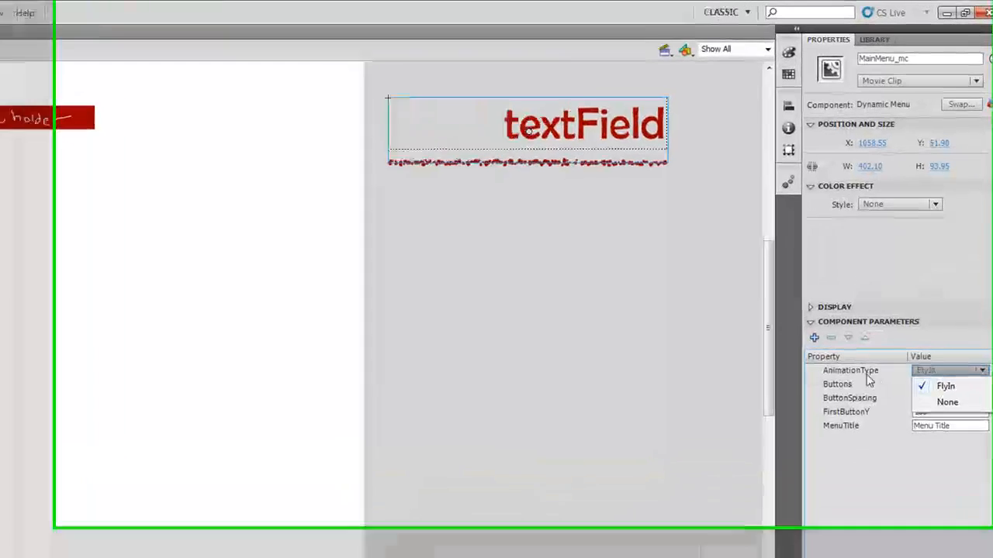
{"action": "left_click", "coordinate": [943, 385]}
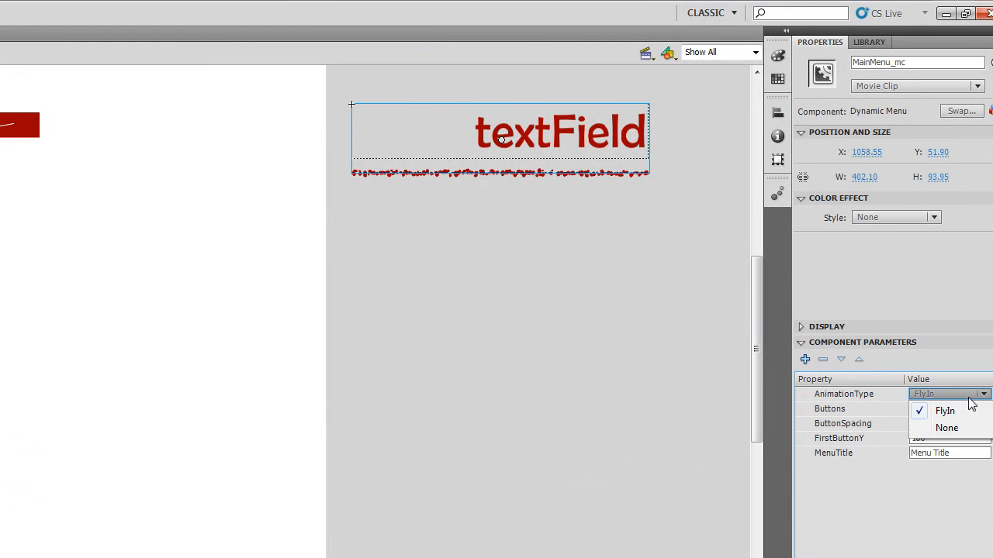
{"action": "mouse_move", "coordinate": [946, 429]}
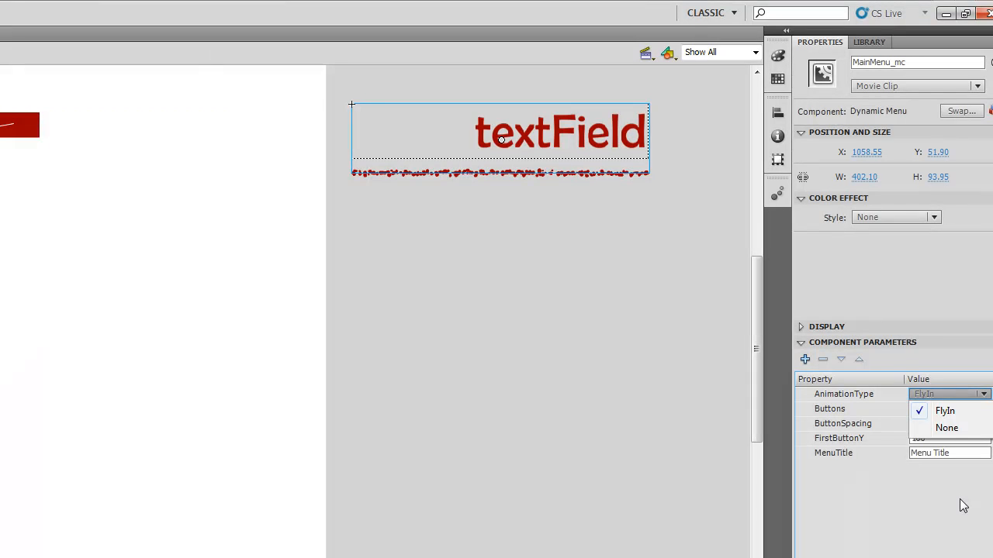
{"action": "left_click", "coordinate": [945, 409]}
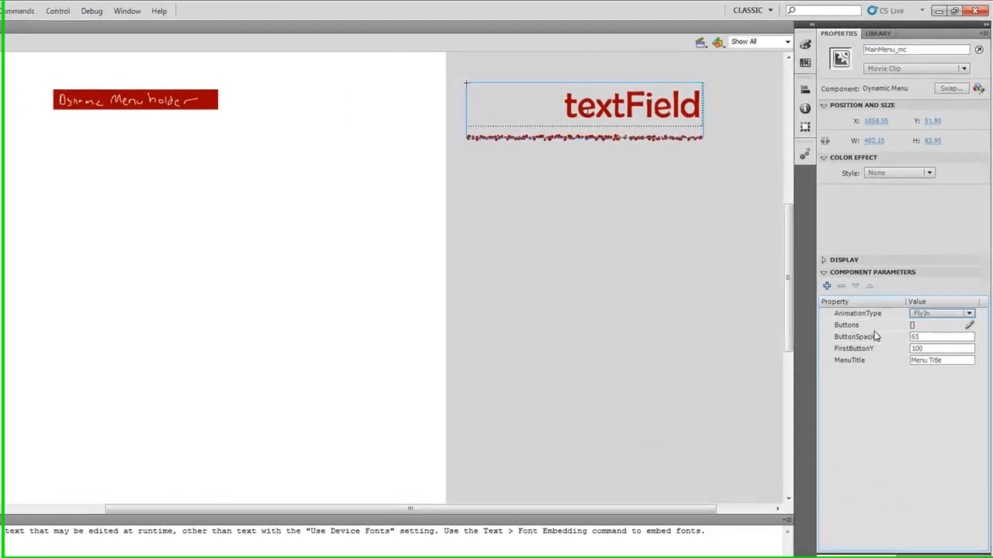
Step: Fill the Buttons parameter's Values list with New Game, Settings and Exit and confirm it
{"action": "left_click", "coordinate": [977, 326]}
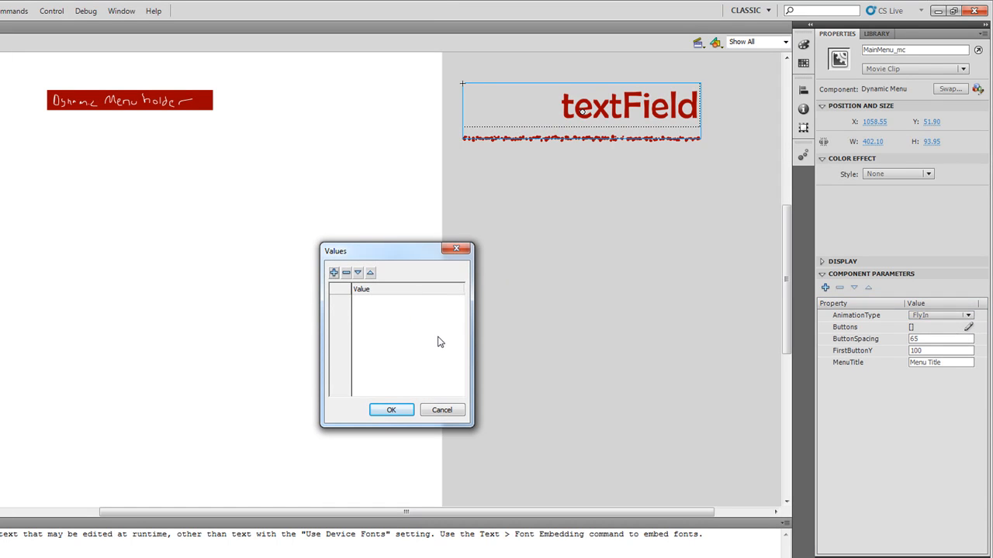
{"action": "mouse_move", "coordinate": [437, 343]}
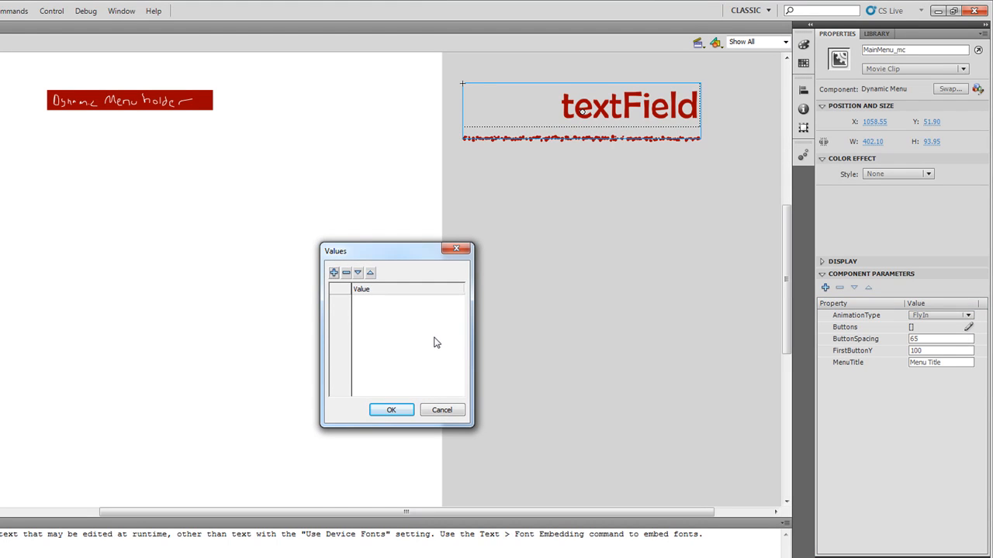
{"action": "left_click", "coordinate": [334, 273]}
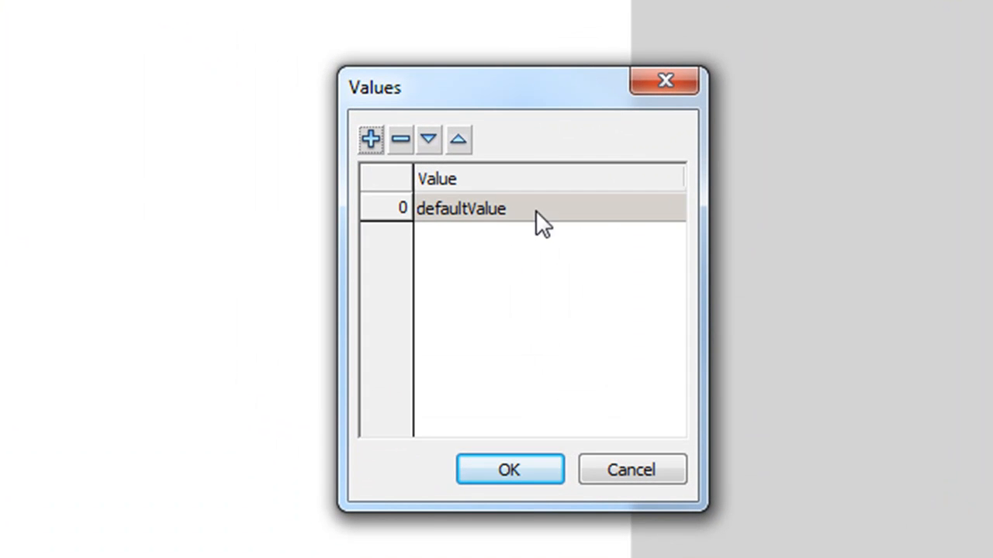
{"action": "type", "text": "NEw Game"}
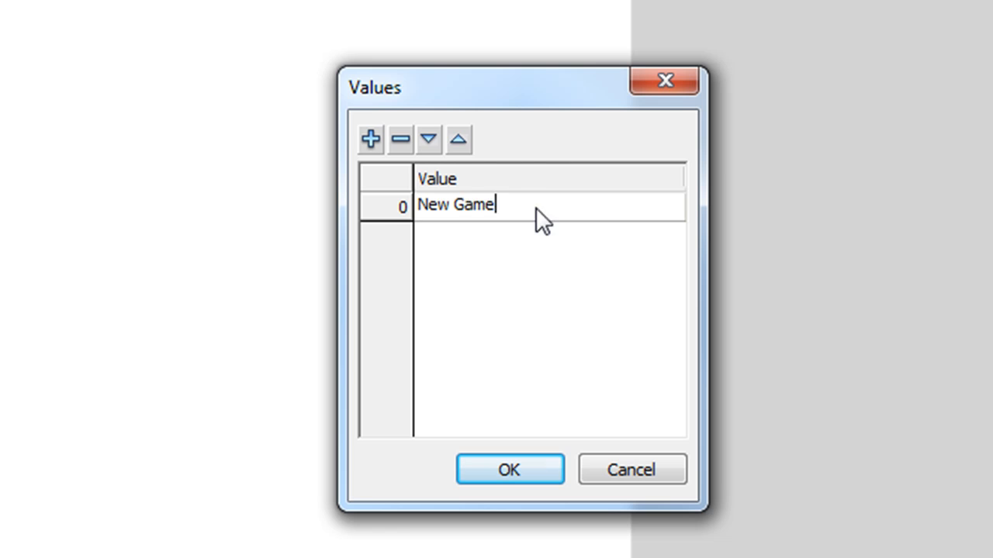
{"action": "left_click", "coordinate": [371, 139]}
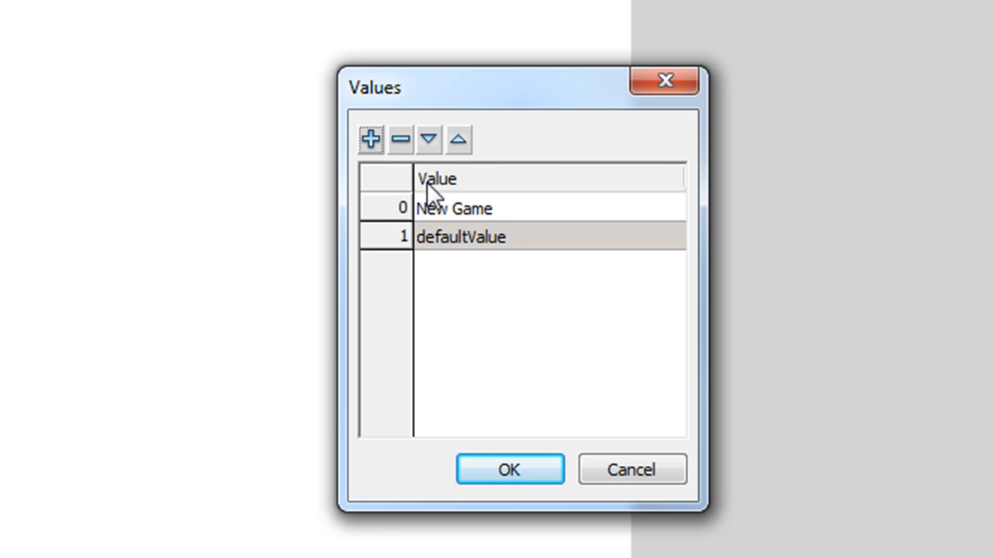
{"action": "type", "text": "Settings"}
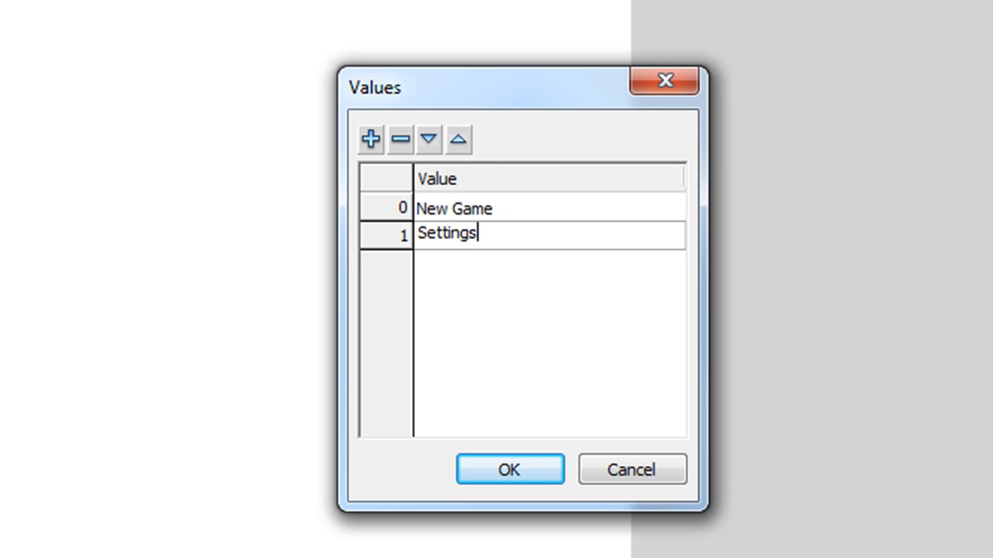
{"action": "left_click", "coordinate": [372, 139]}
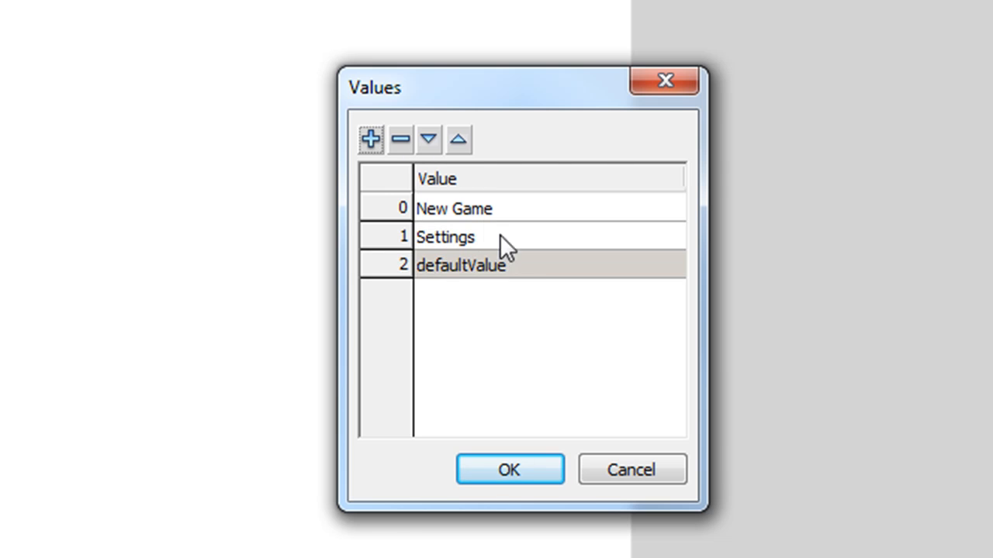
{"action": "type", "text": "Exit"}
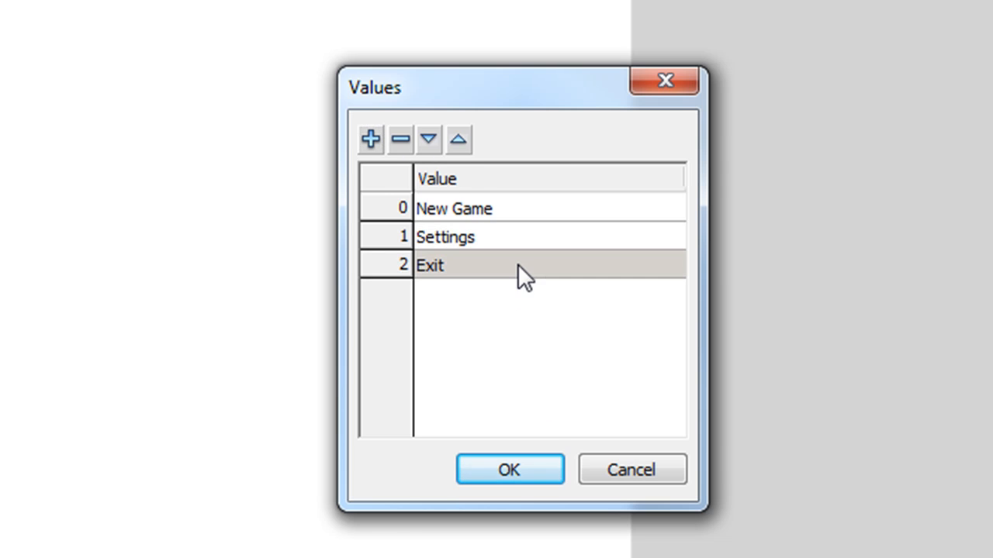
{"action": "left_click", "coordinate": [509, 470]}
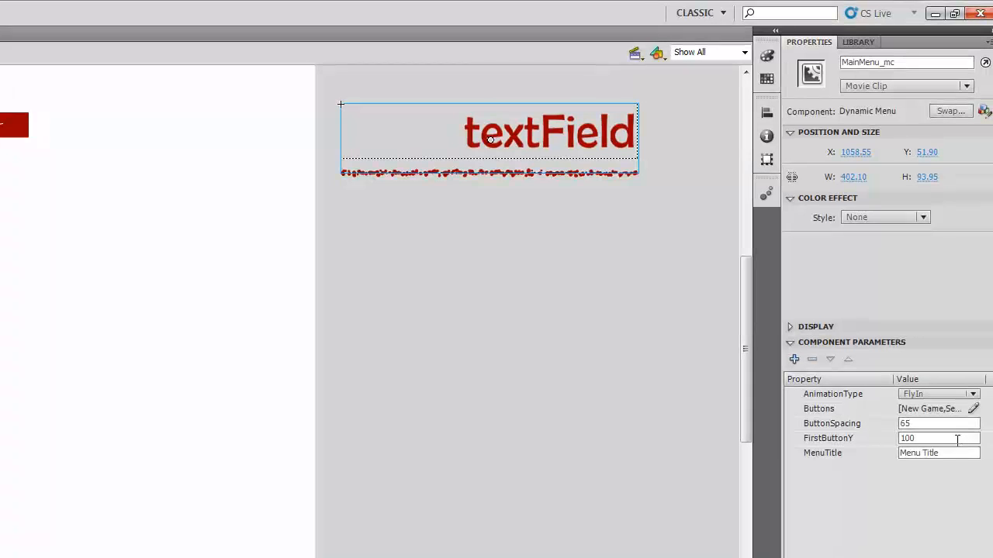
Step: Set the MenuTitle parameter of MainMenu_mc to 'Main Menu'
{"action": "type", "text": "Main M"}
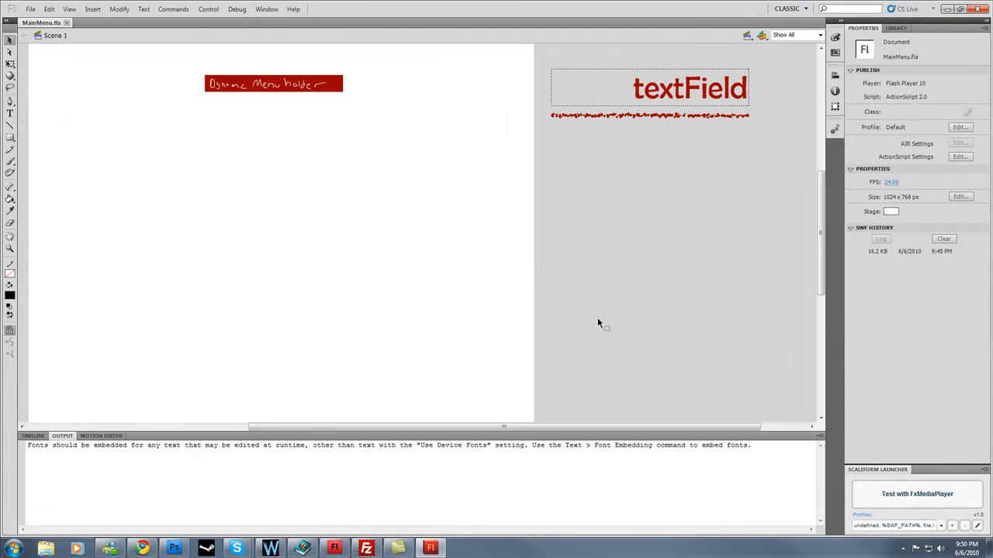
{"action": "mouse_move", "coordinate": [652, 199]}
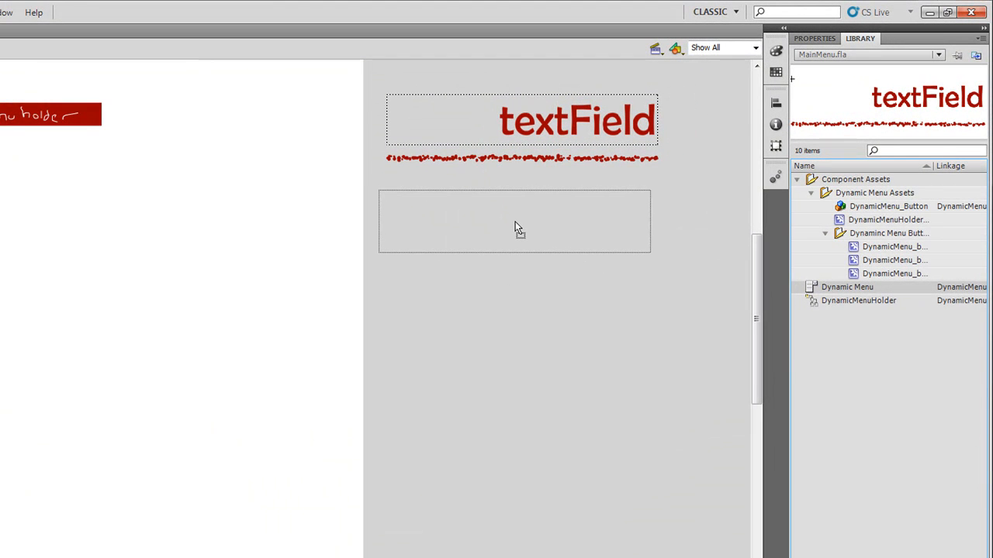
Step: Place a second Dynamic Menu below the first, name it Settings_mc and title it Settings
{"action": "left_click_drag", "start_coordinate": [927, 96], "coordinate": [519, 224]}
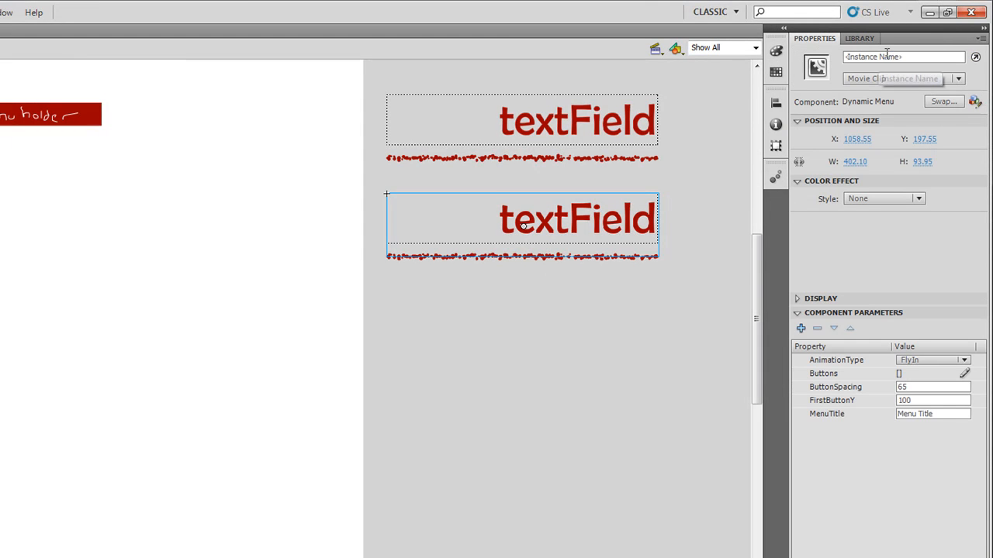
{"action": "type", "text": "s"}
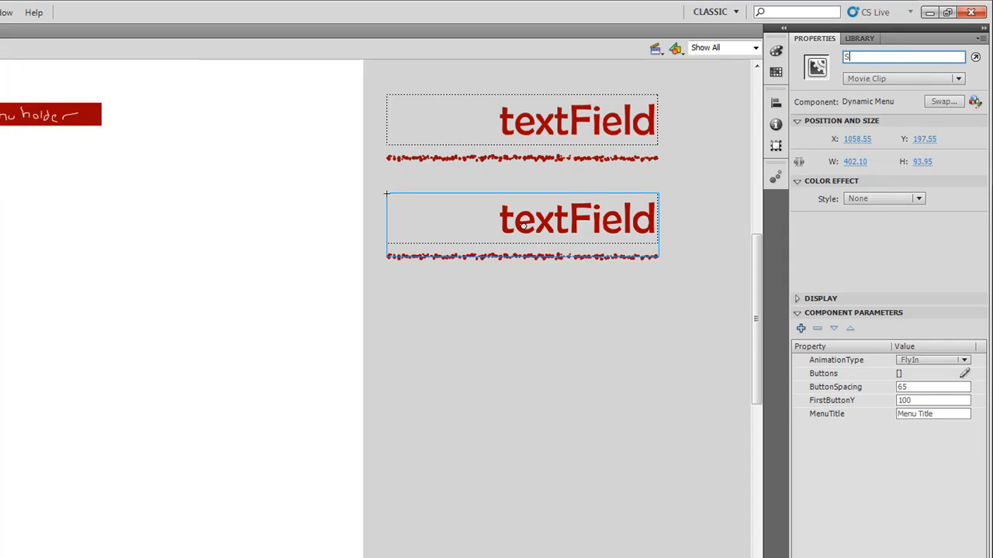
{"action": "type", "text": "ettings_mc"}
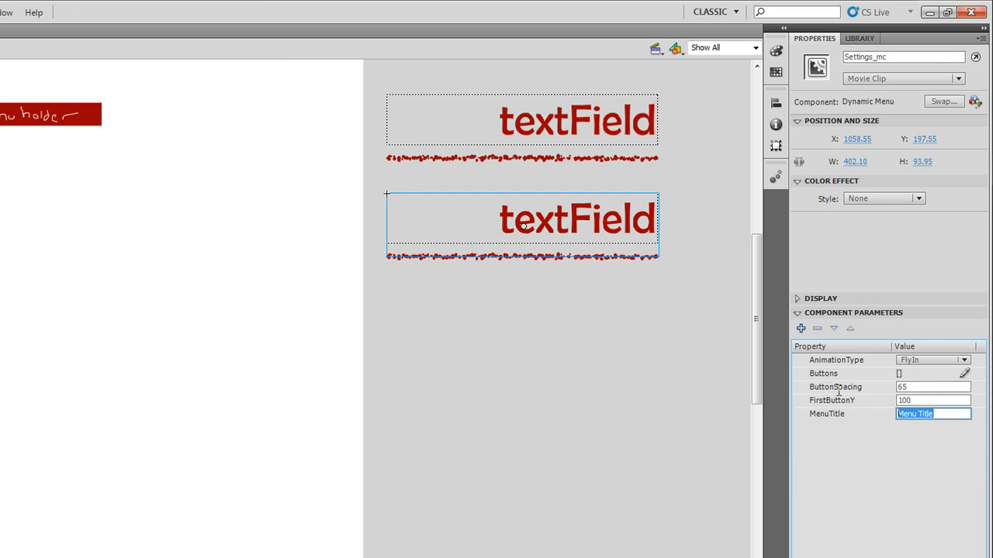
{"action": "type", "text": "Settings"}
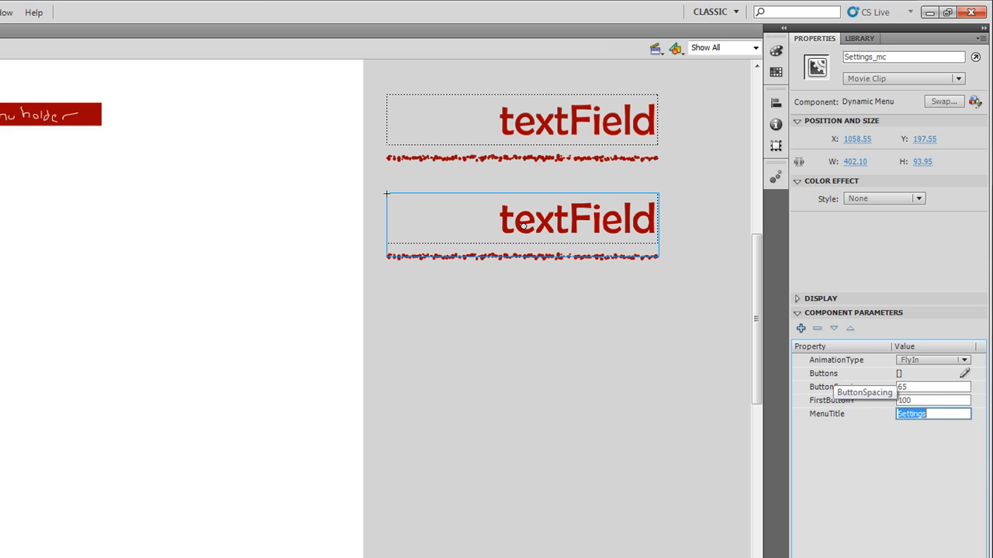
Step: Give Settings_mc the button values Resolution, Save Settings and Exit
{"action": "left_click", "coordinate": [974, 372]}
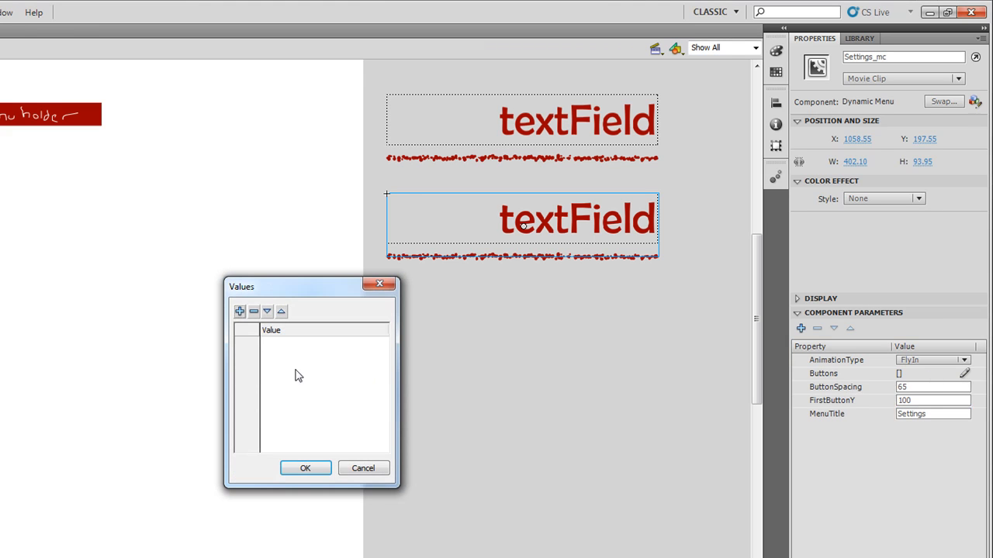
{"action": "left_click", "coordinate": [245, 311]}
{"action": "type", "text": "R"}
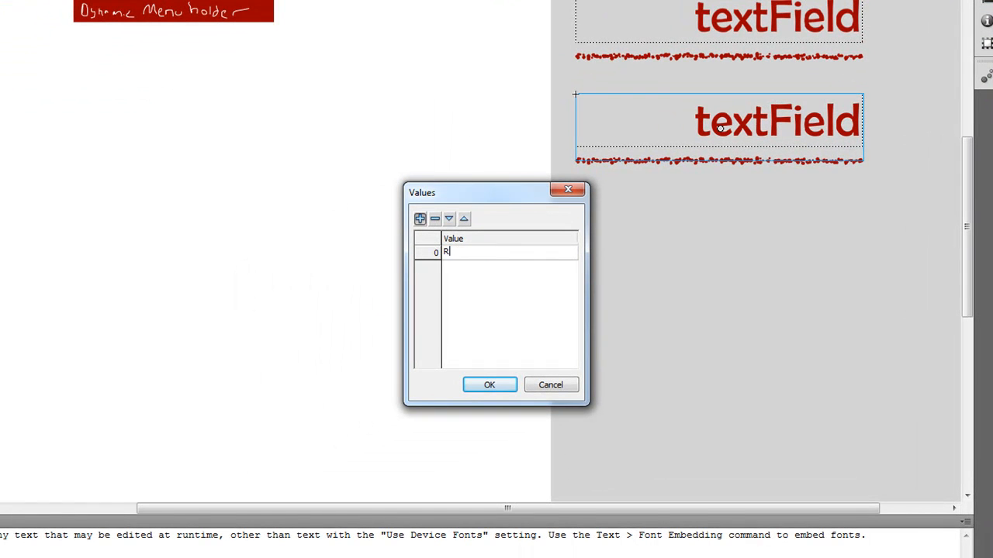
{"action": "type", "text": "esolution"}
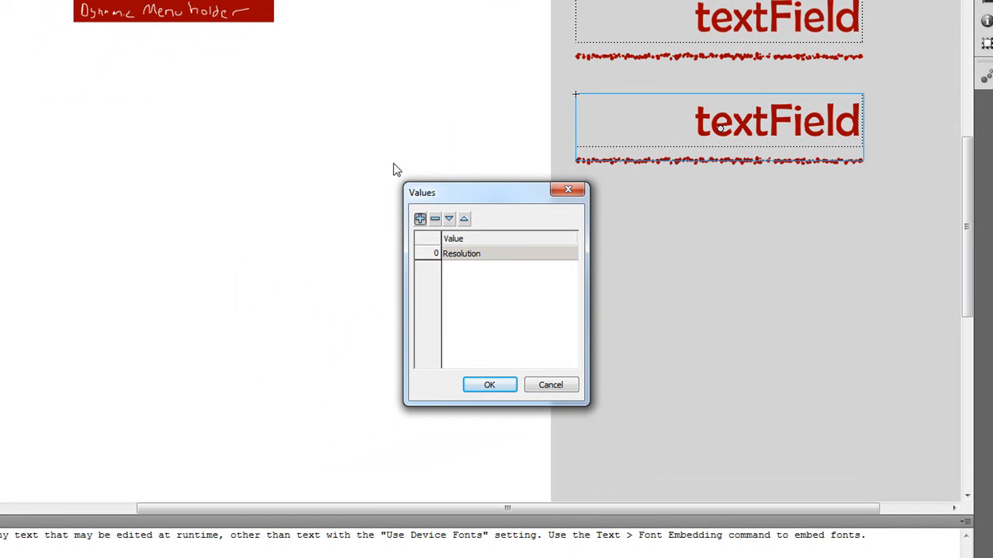
{"action": "left_click", "coordinate": [422, 217]}
{"action": "type", "text": "Save Set"}
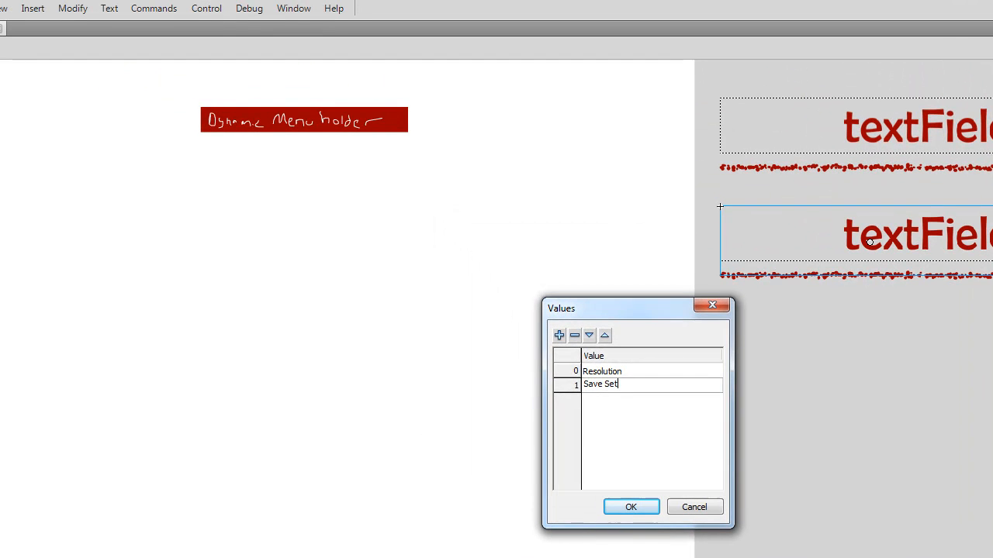
{"action": "left_click", "coordinate": [558, 335]}
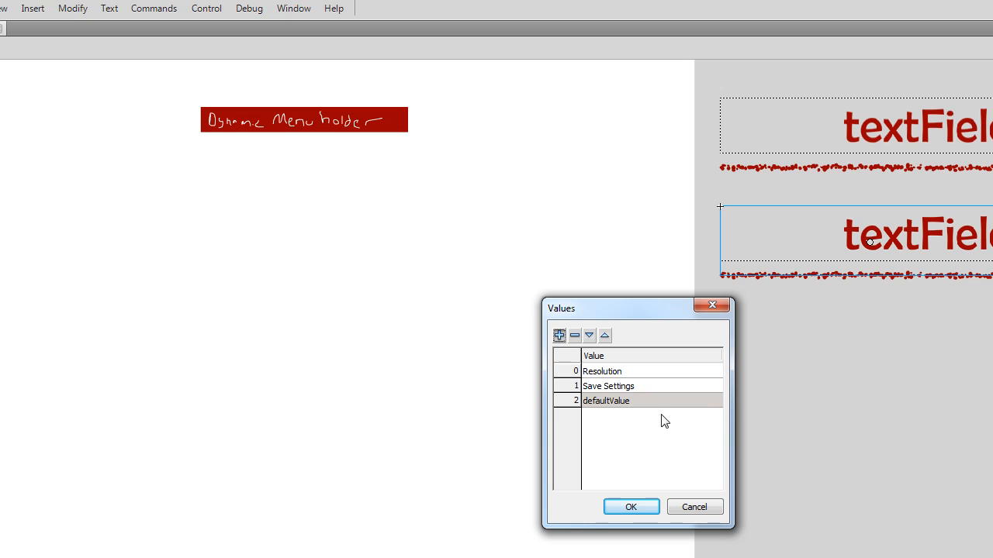
{"action": "type", "text": "Exit"}
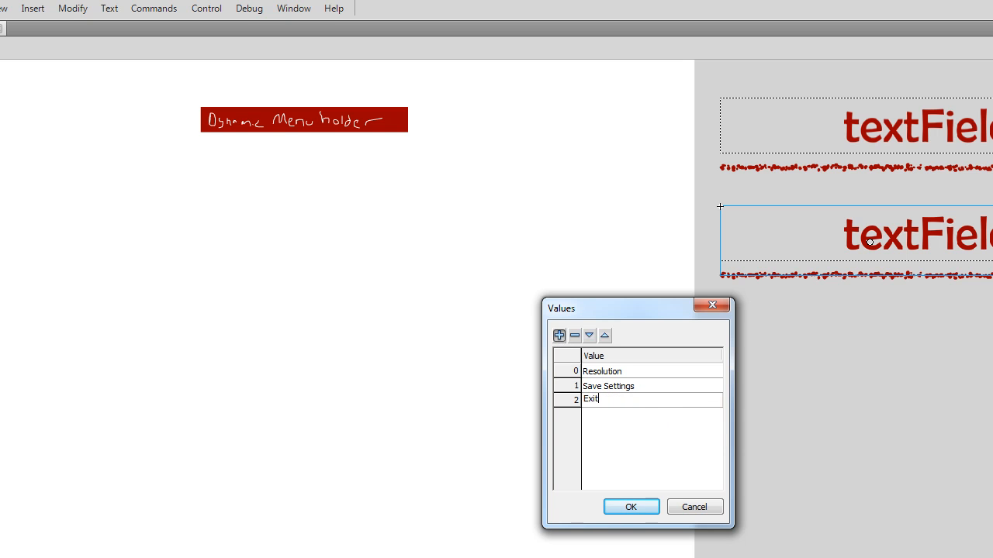
{"action": "left_click", "coordinate": [636, 506]}
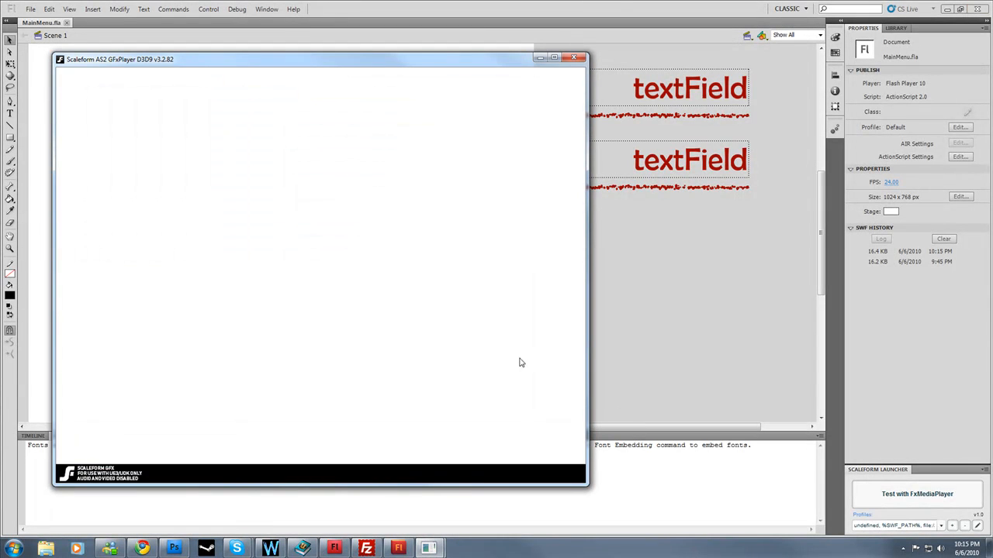
Step: Launch the menu movie in the Scaleform GFx Player from the Scaleform Launcher
{"action": "left_click", "coordinate": [575, 56]}
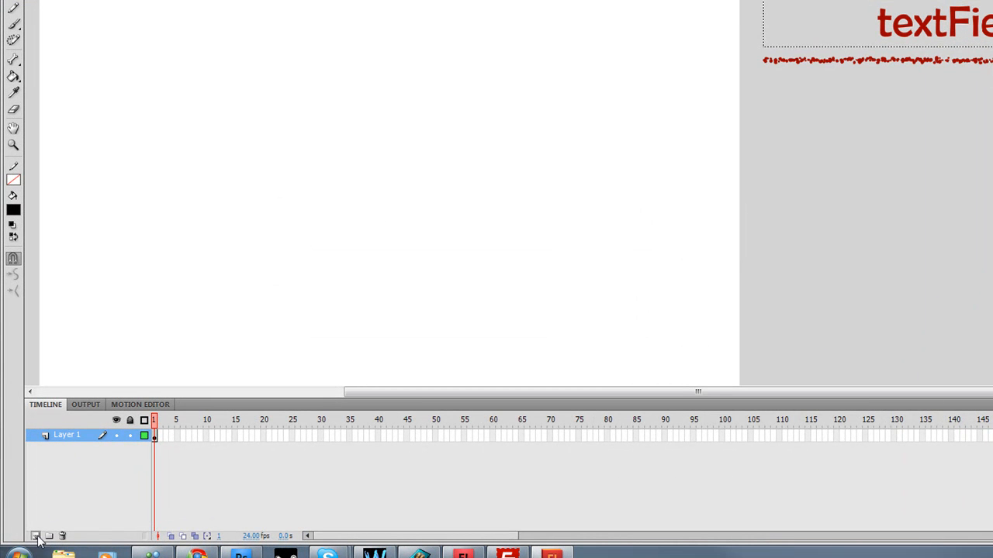
Step: Add a timeline layer above Layer 1 and rename it Actions
{"action": "left_click", "coordinate": [34, 533]}
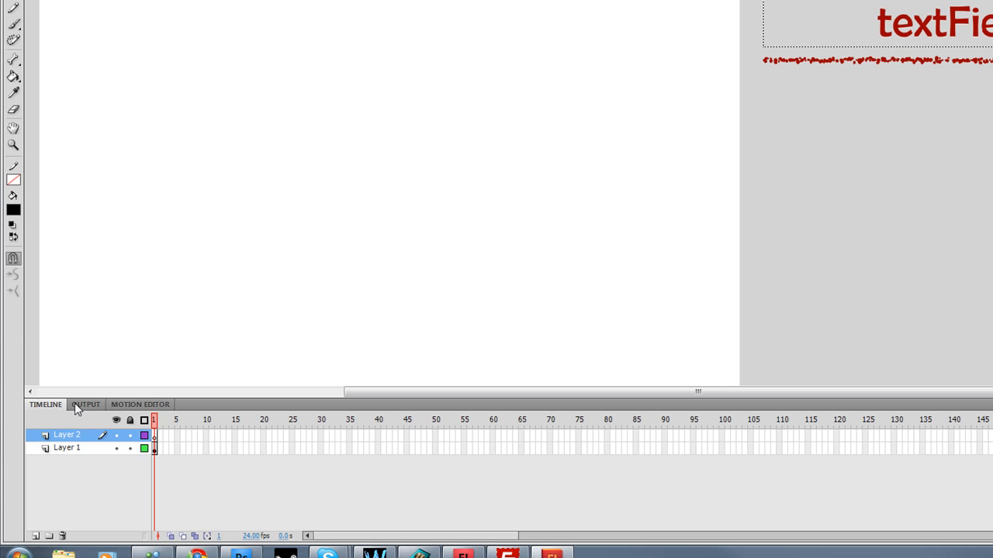
{"action": "double_click", "coordinate": [65, 435]}
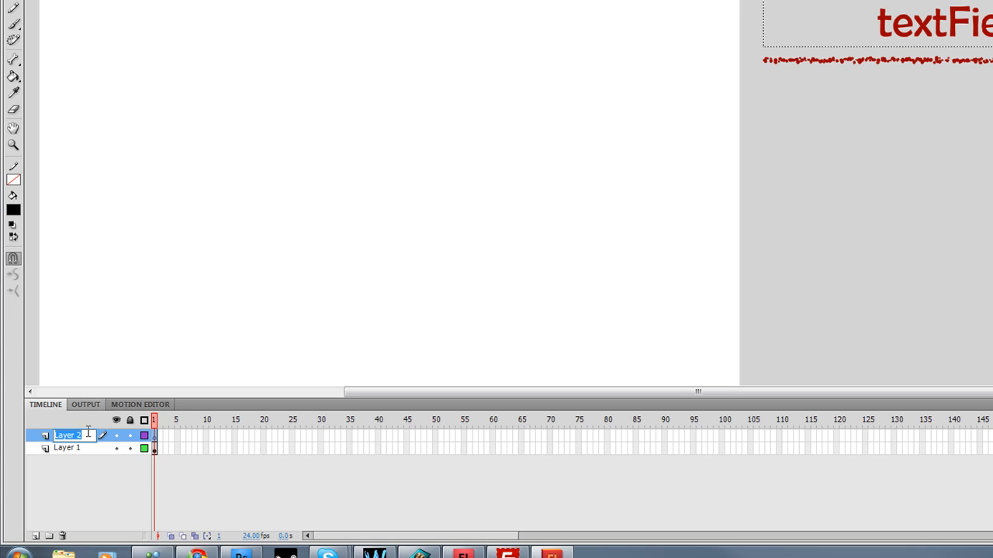
{"action": "type", "text": "A"}
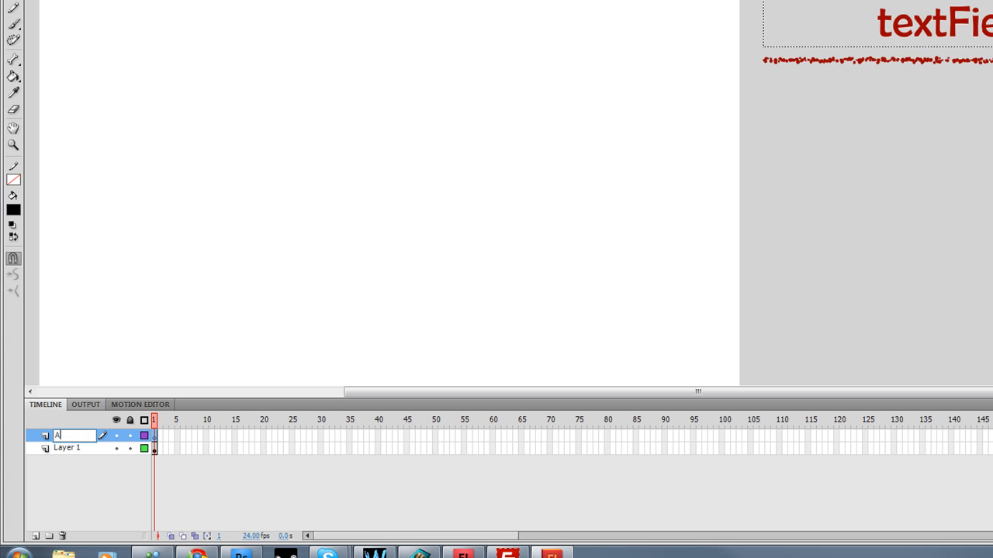
{"action": "type", "text": "Actions"}
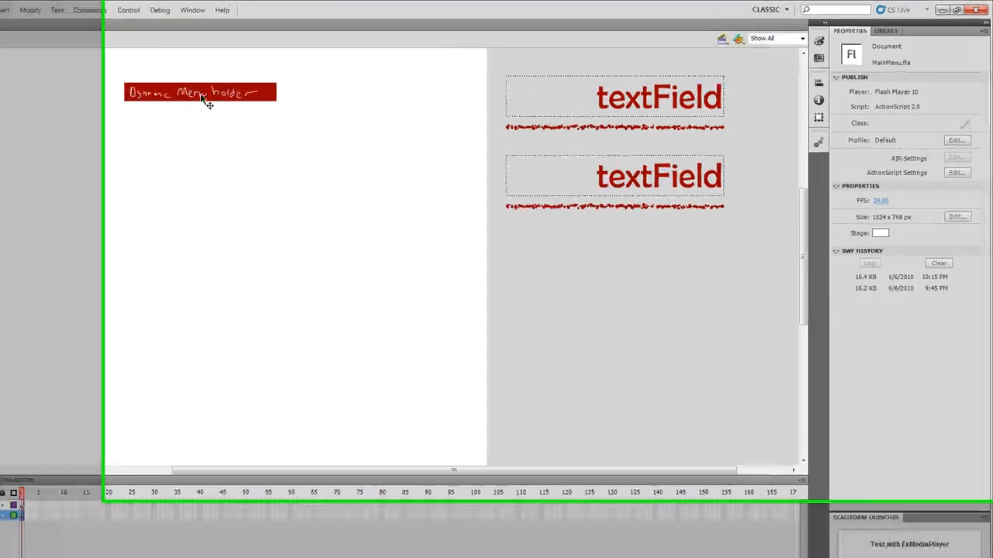
Step: Name the Dynamic Menu holder on the stage DMHolder_mc
{"action": "left_click", "coordinate": [200, 93]}
{"action": "type", "text": "D"}
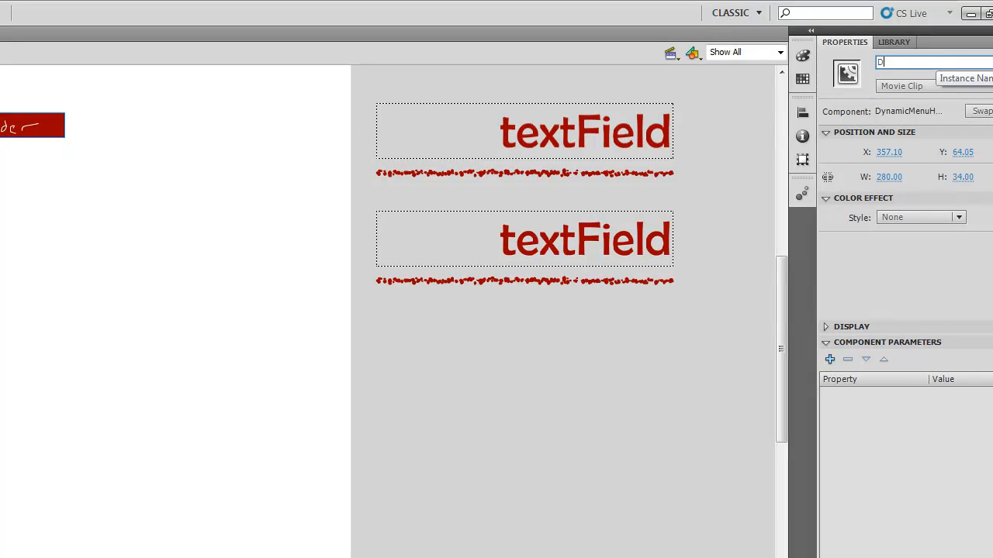
{"action": "type", "text": "MHolder"}
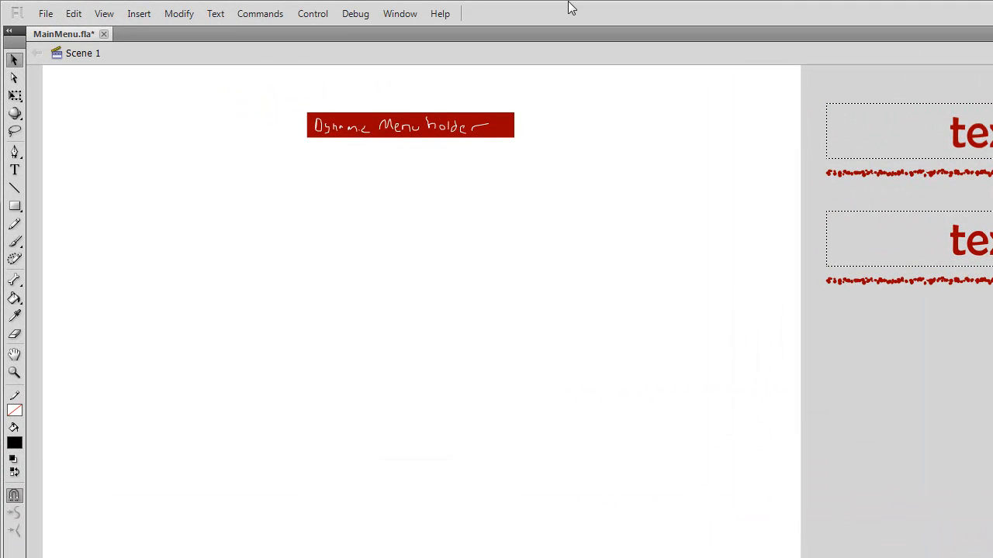
Step: Write DMHolder_mc.BindMenu("MainMenu"); as the frame 1 script in the Actions panel
{"action": "left_click", "coordinate": [400, 13]}
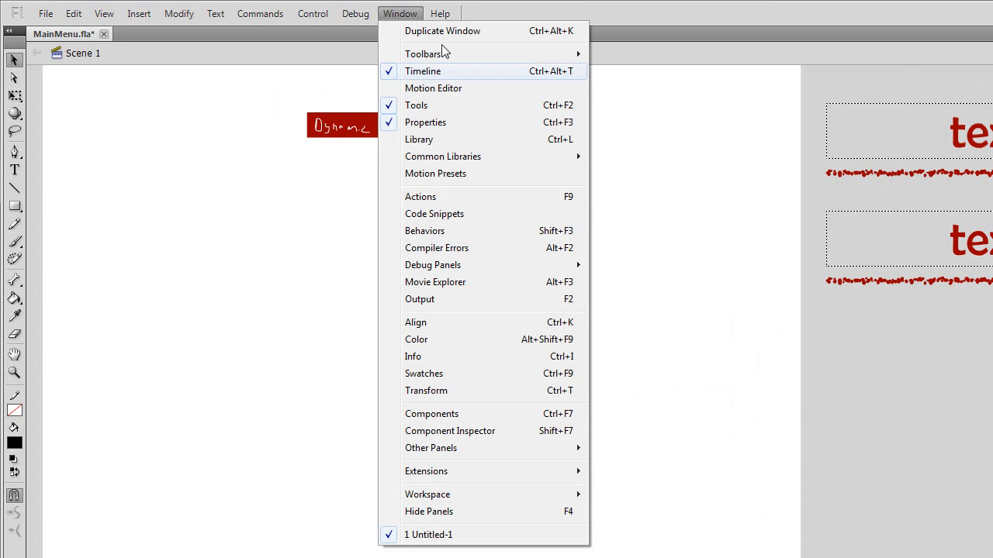
{"action": "left_click", "coordinate": [420, 196]}
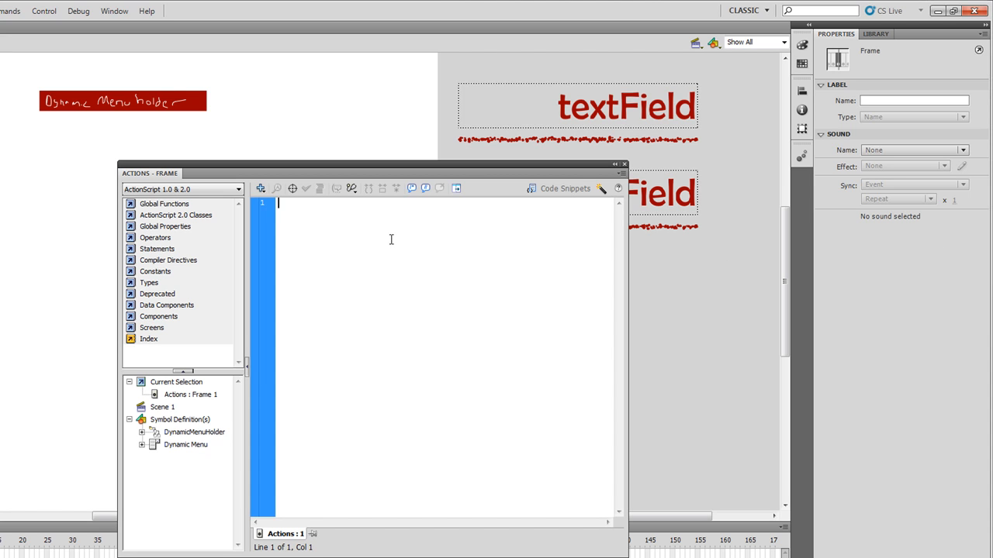
{"action": "type", "text": "Dy"}
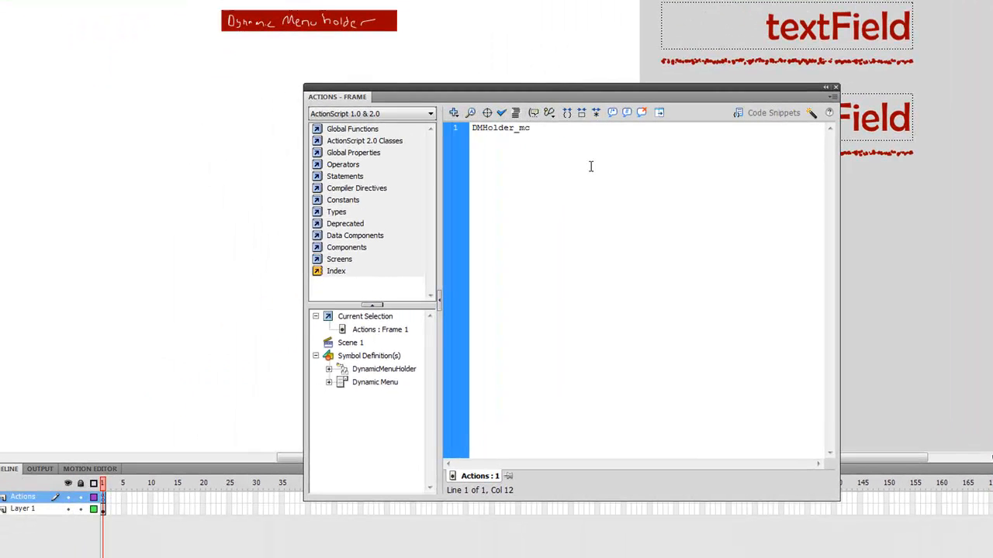
{"action": "type", "text": ".BindMenu(\""}
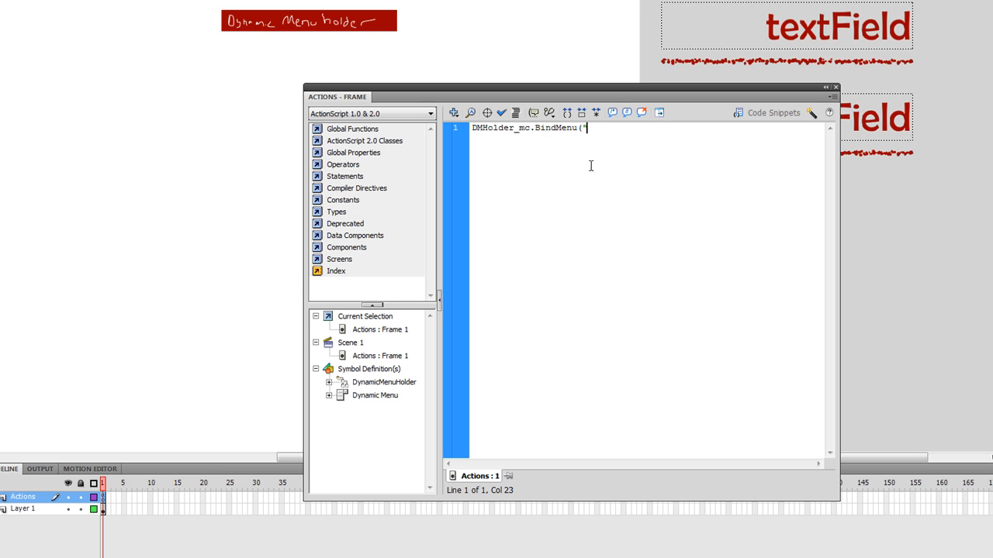
{"action": "type", "text": "MainMenu"}
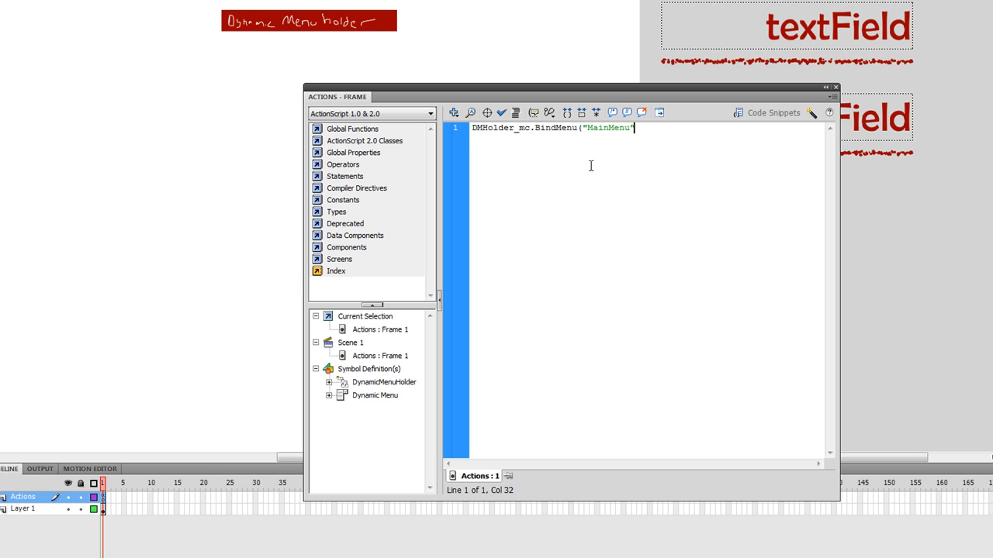
{"action": "type", "text": "\");"}
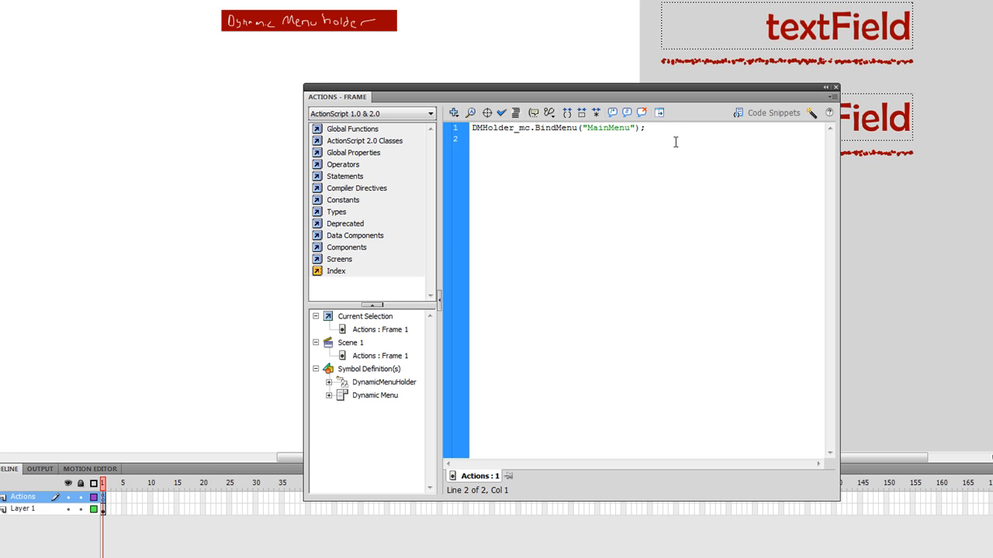
Step: Add a BindMenu("Settings") line and a SwitchToMenu("MainMenu") call to the script
{"action": "left_click", "coordinate": [645, 127]}
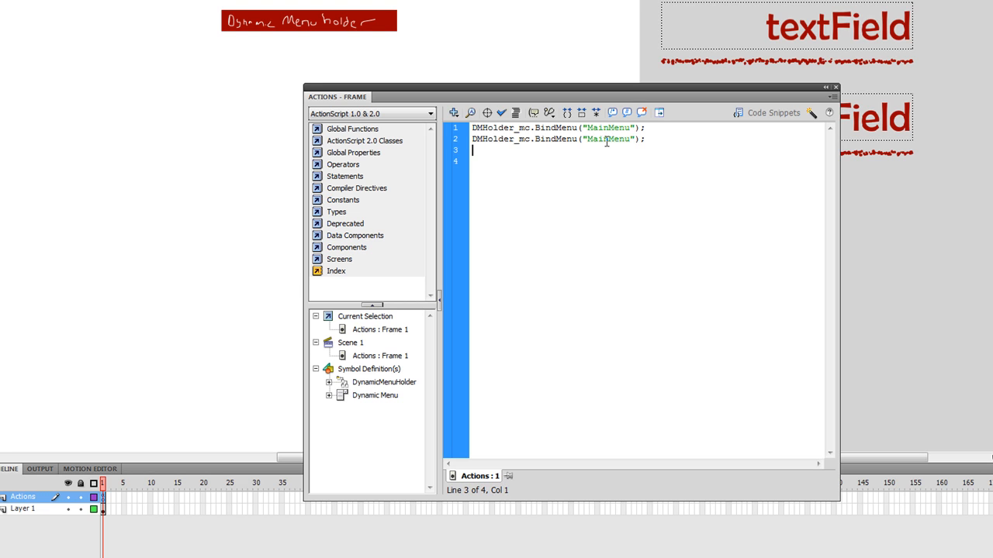
{"action": "double_click", "coordinate": [605, 139]}
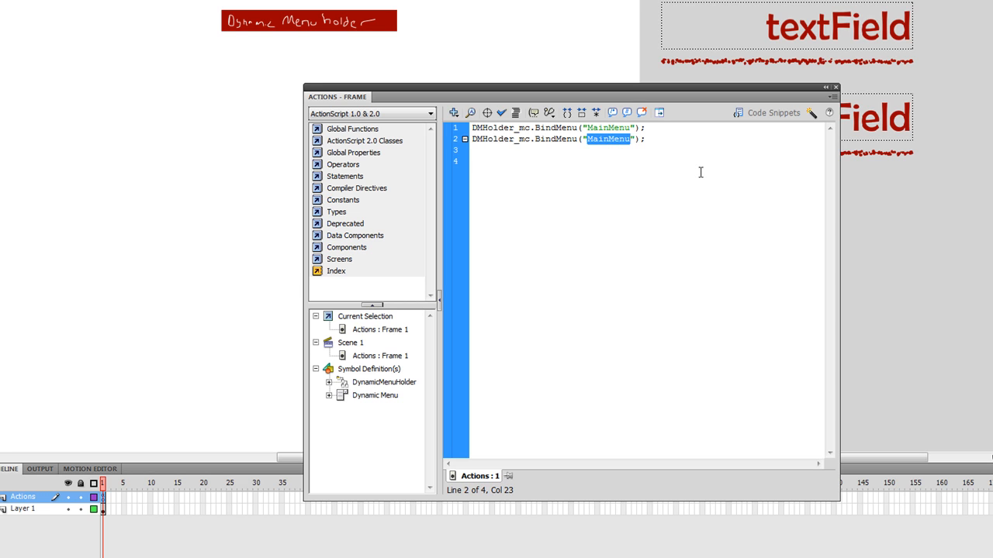
{"action": "type", "text": "Settings"}
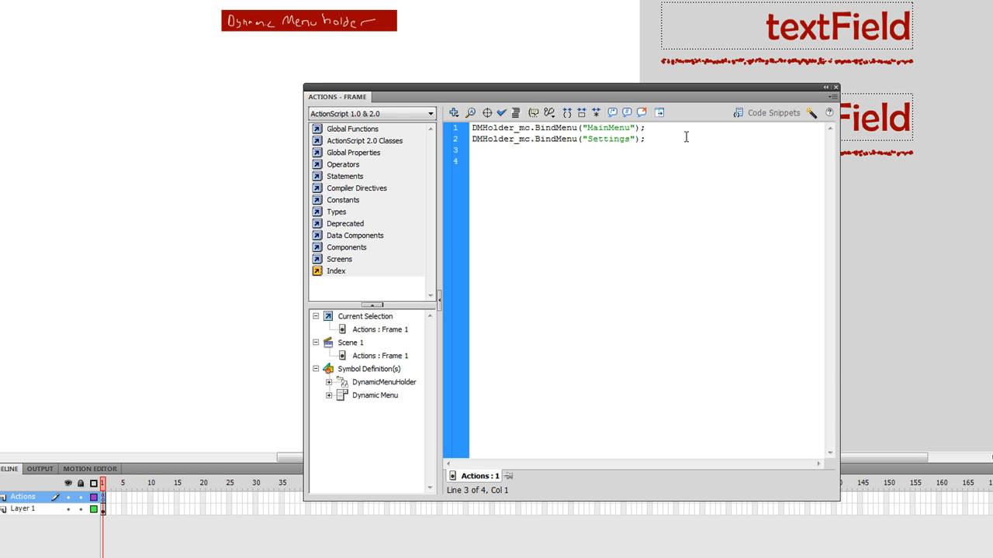
{"action": "type", "text": "DMHolder_m"}
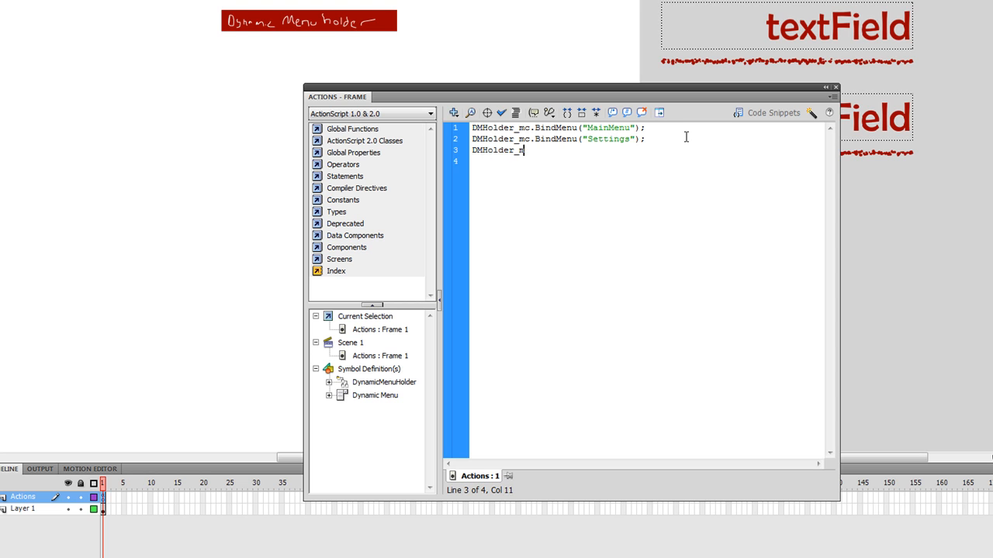
{"action": "type", "text": ".SwitchToMenu("}
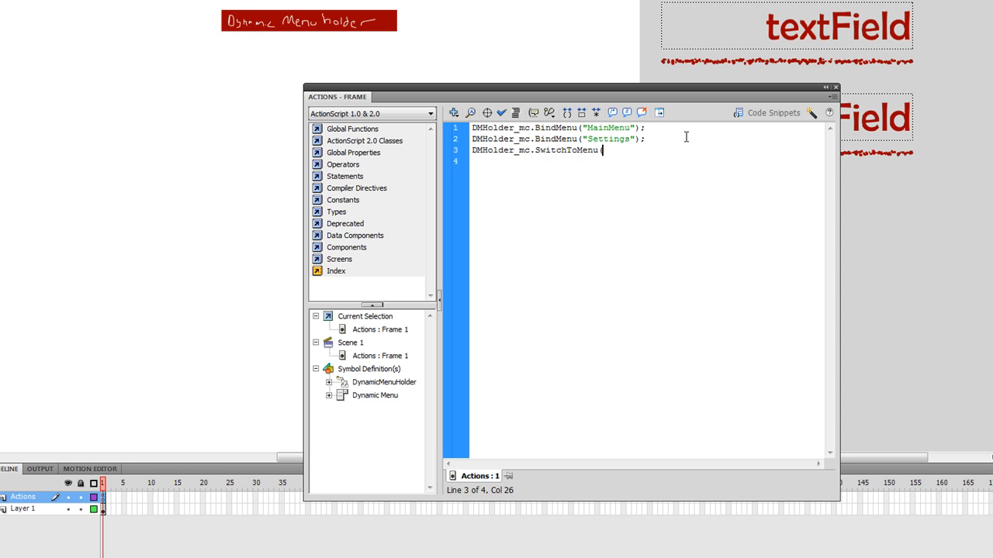
{"action": "type", "text": "\"MainMenu\");"}
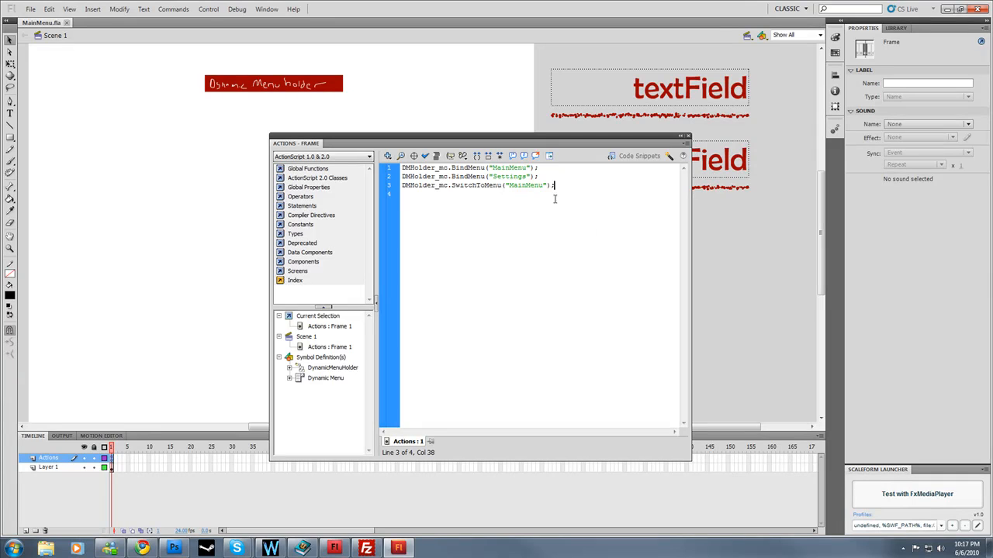
Step: Run the Scaleform test, see menu labels render as missing-letter boxes, then close the player
{"action": "left_click", "coordinate": [909, 493]}
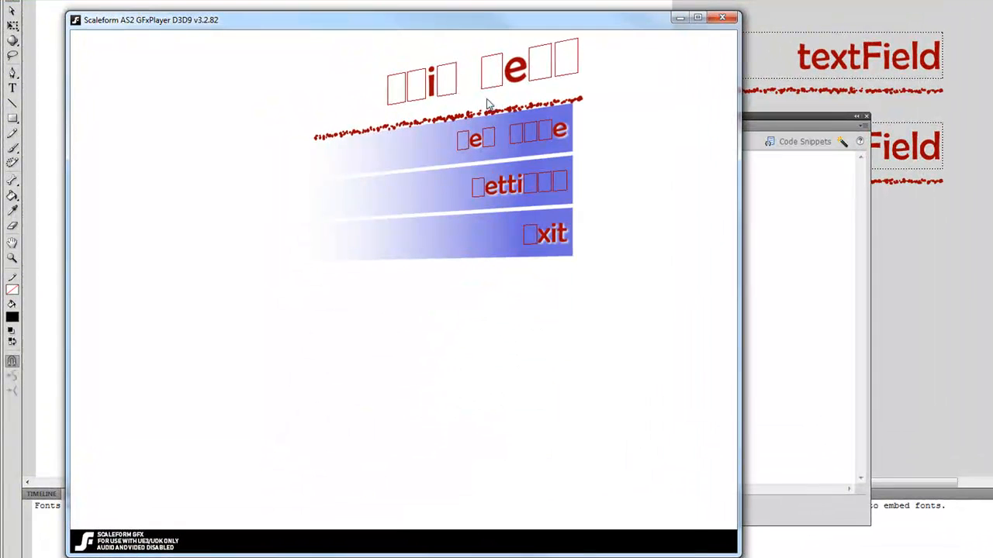
{"action": "mouse_move", "coordinate": [495, 242]}
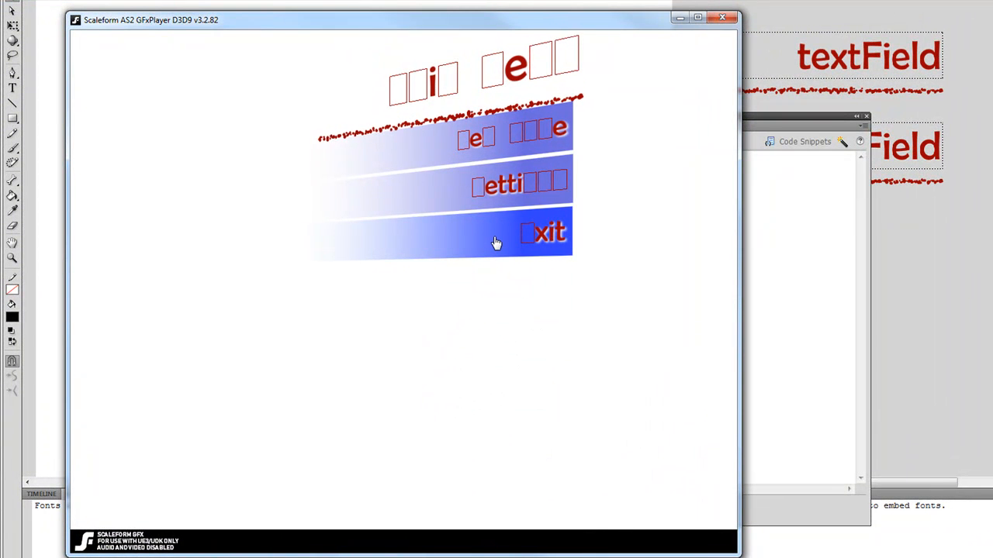
{"action": "mouse_move", "coordinate": [687, 260]}
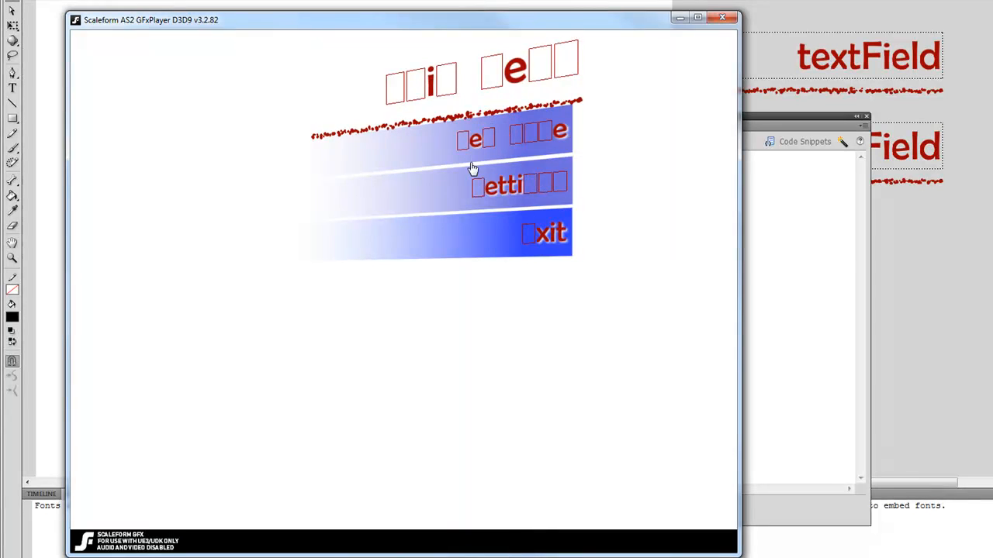
{"action": "mouse_move", "coordinate": [673, 189]}
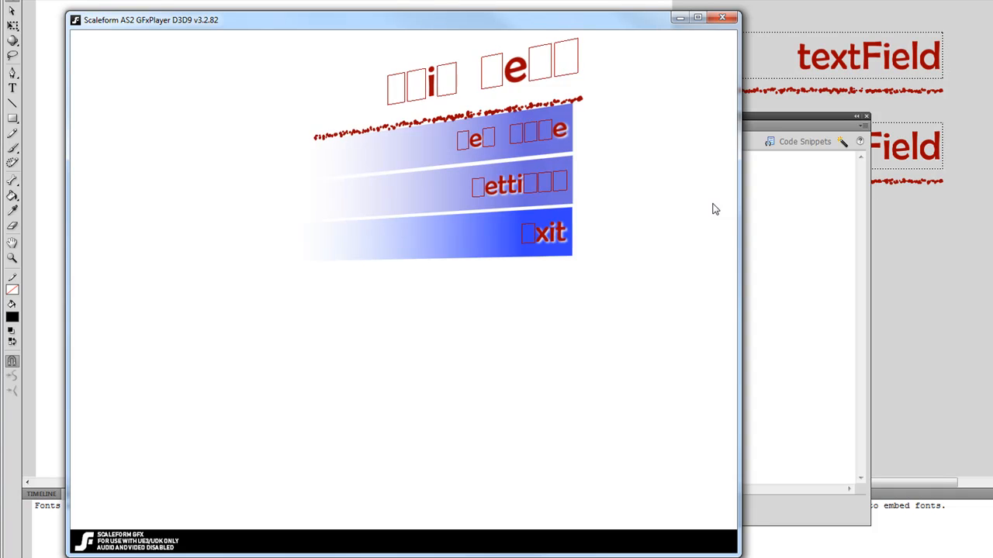
{"action": "mouse_move", "coordinate": [721, 17]}
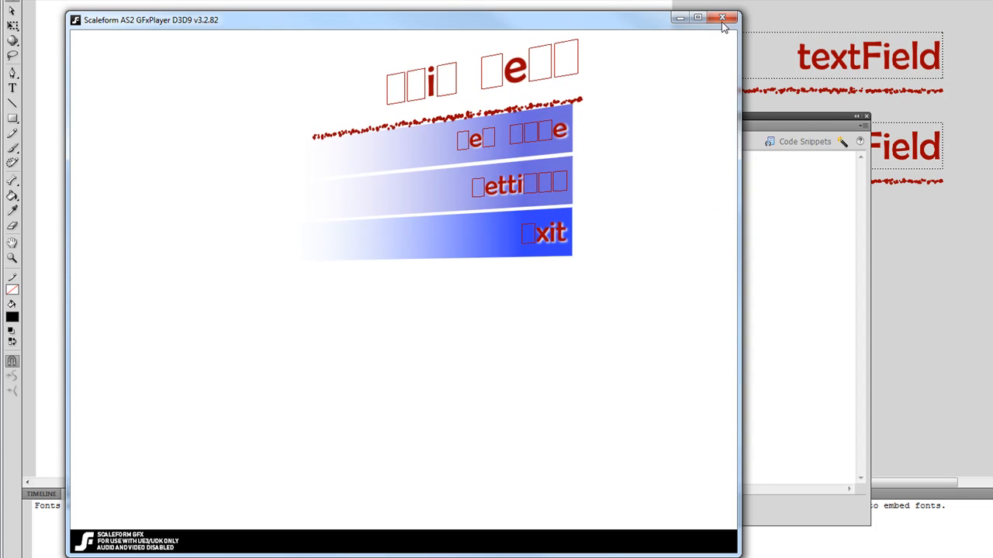
{"action": "left_click", "coordinate": [722, 19]}
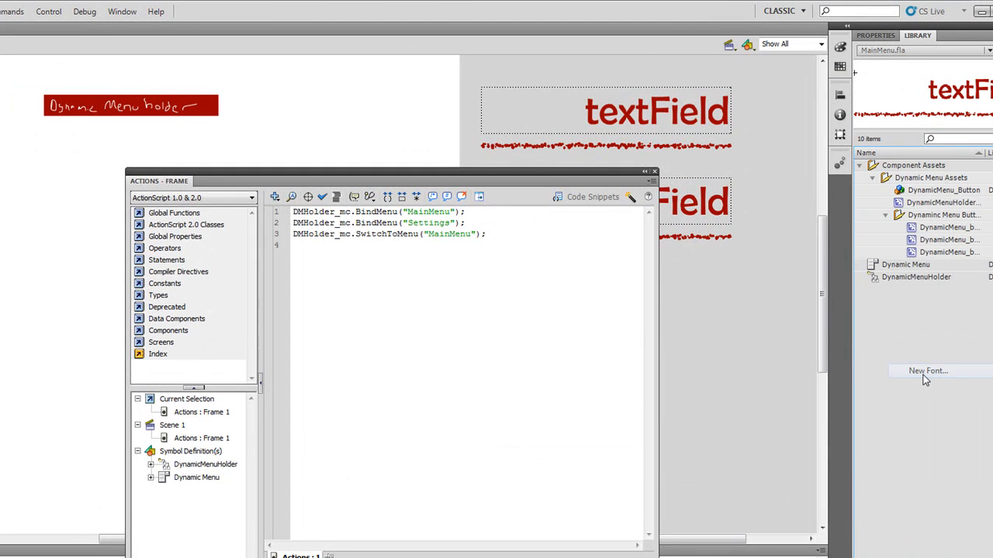
Step: Create library Font 1 as Berlin Sans FB with all character ranges (245 glyphs) embedded
{"action": "left_click", "coordinate": [915, 371]}
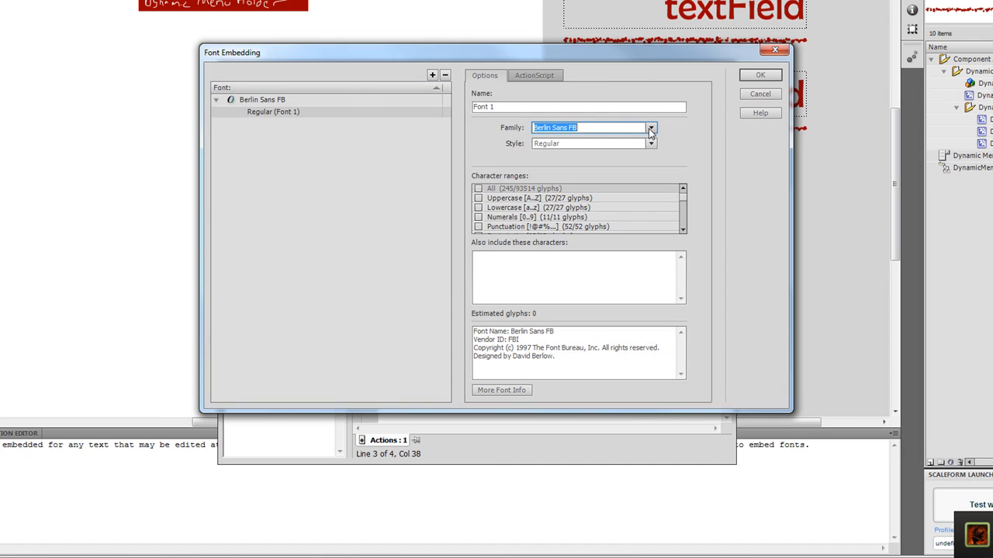
{"action": "left_click", "coordinate": [648, 127]}
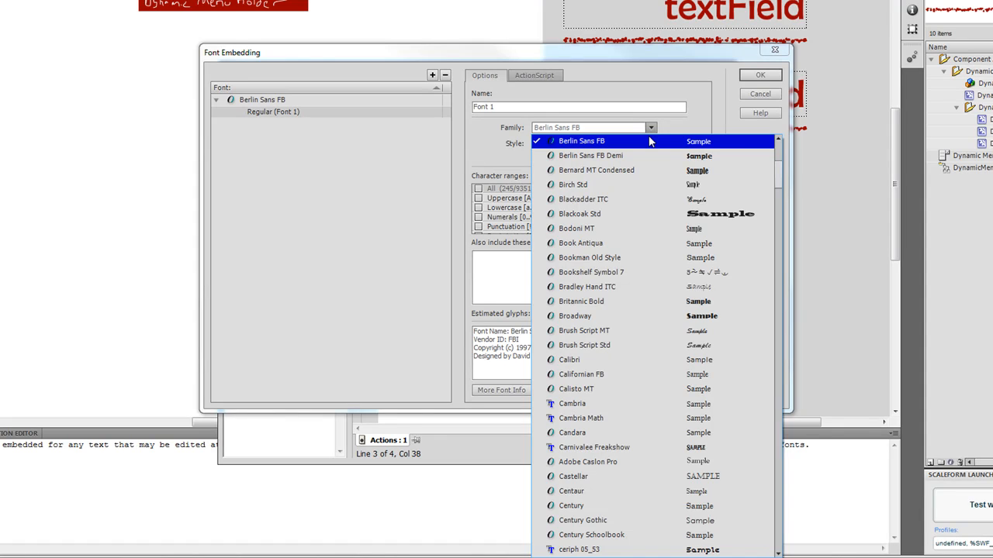
{"action": "left_click", "coordinate": [580, 141]}
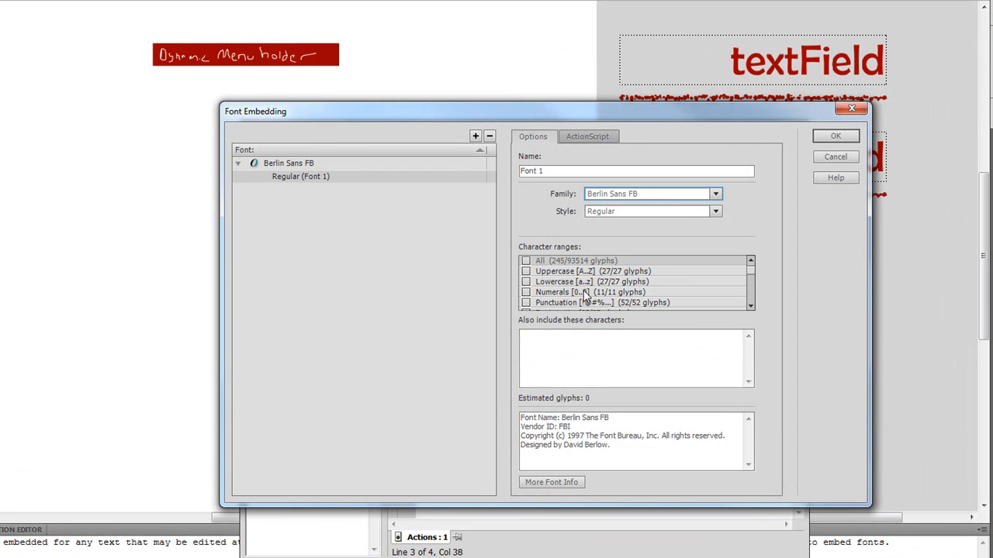
{"action": "left_click", "coordinate": [528, 261]}
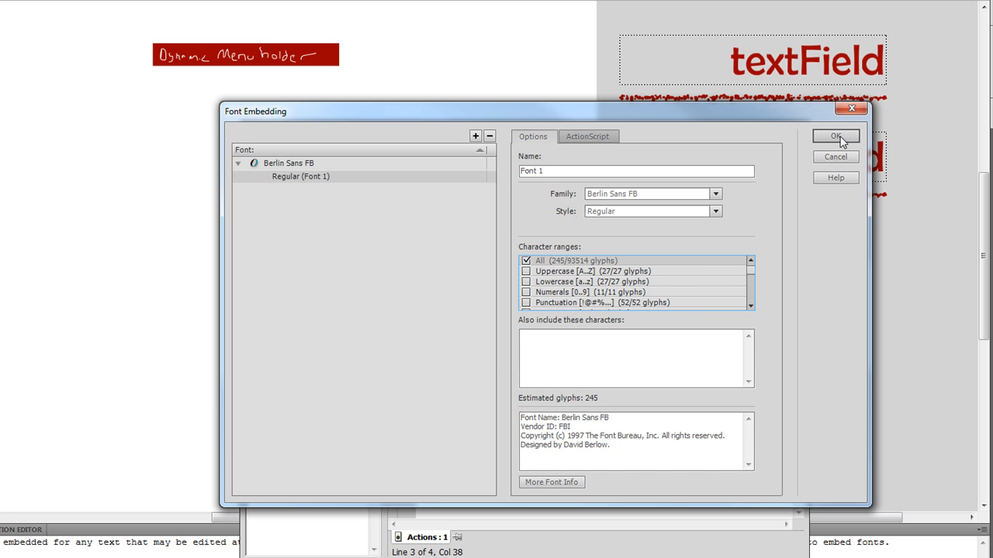
{"action": "left_click", "coordinate": [835, 137]}
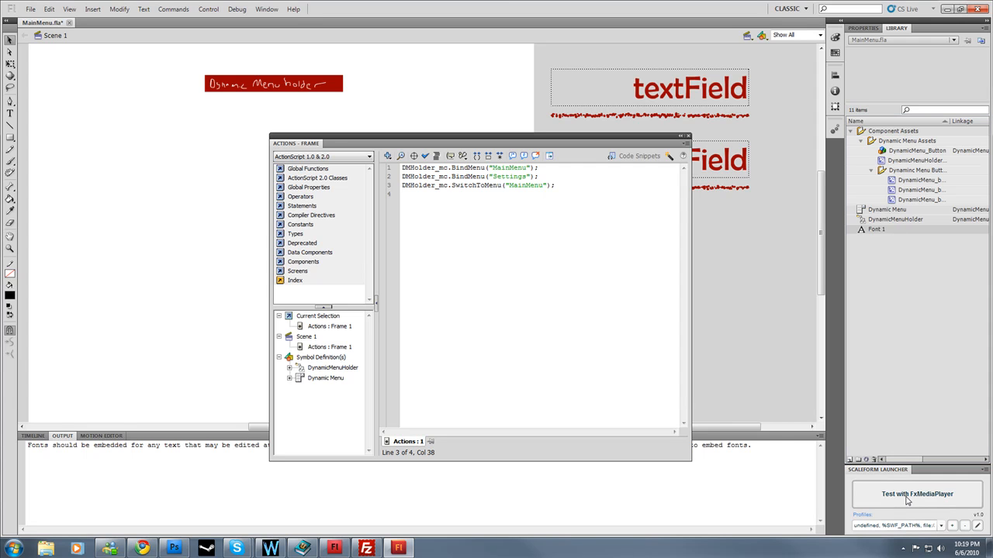
Step: Retest in Scaleform, confirm New Game, Settings and Exit render in the embedded font, then close
{"action": "left_click", "coordinate": [915, 493]}
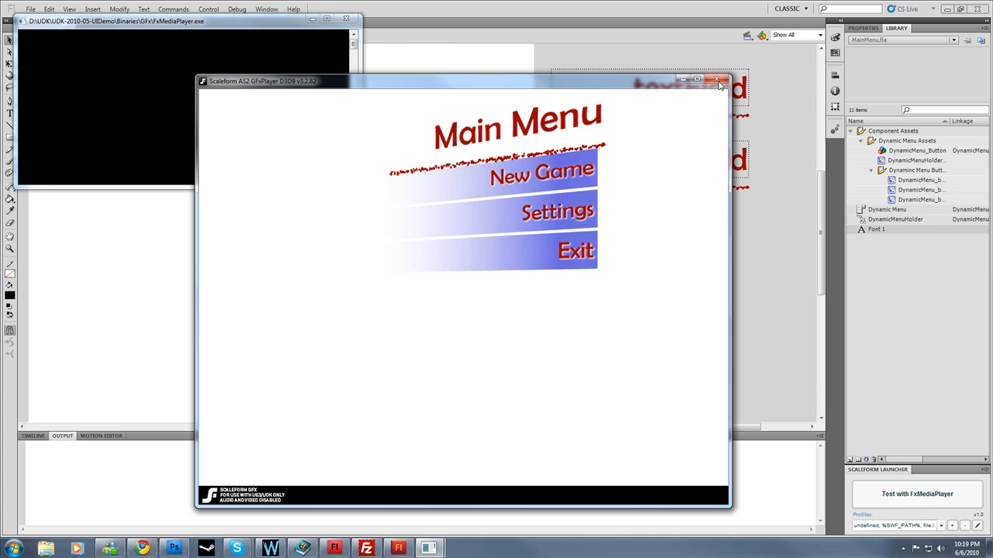
{"action": "left_click", "coordinate": [720, 81]}
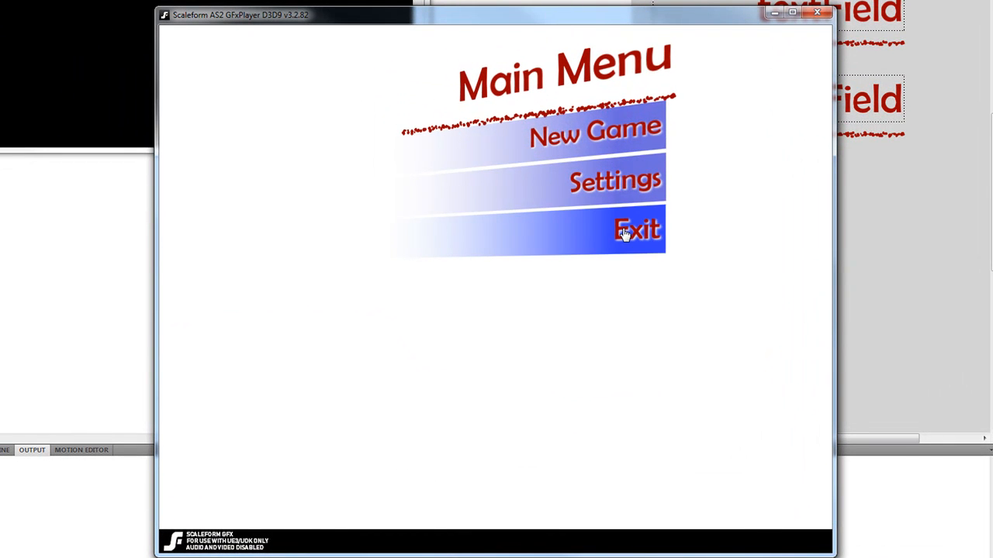
{"action": "mouse_move", "coordinate": [602, 96]}
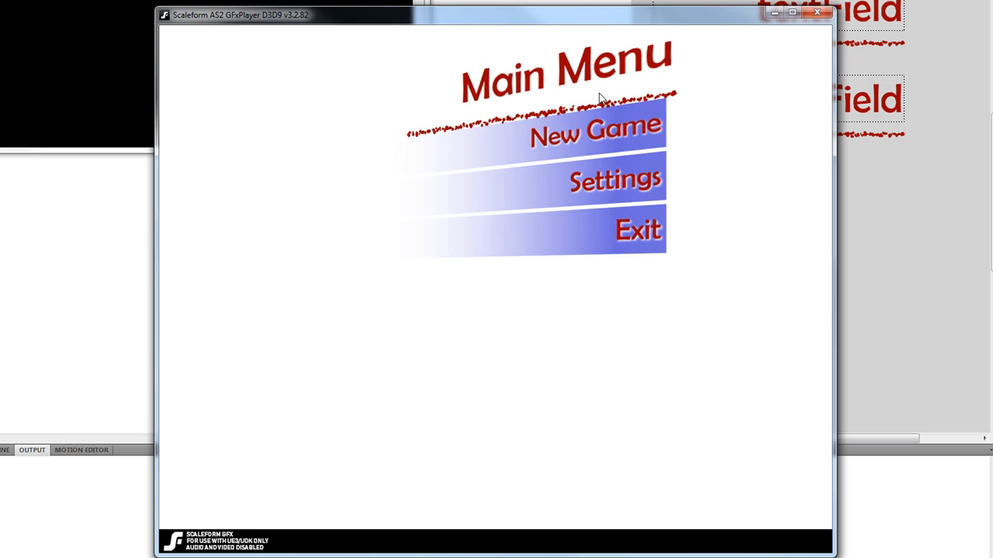
{"action": "mouse_move", "coordinate": [617, 136]}
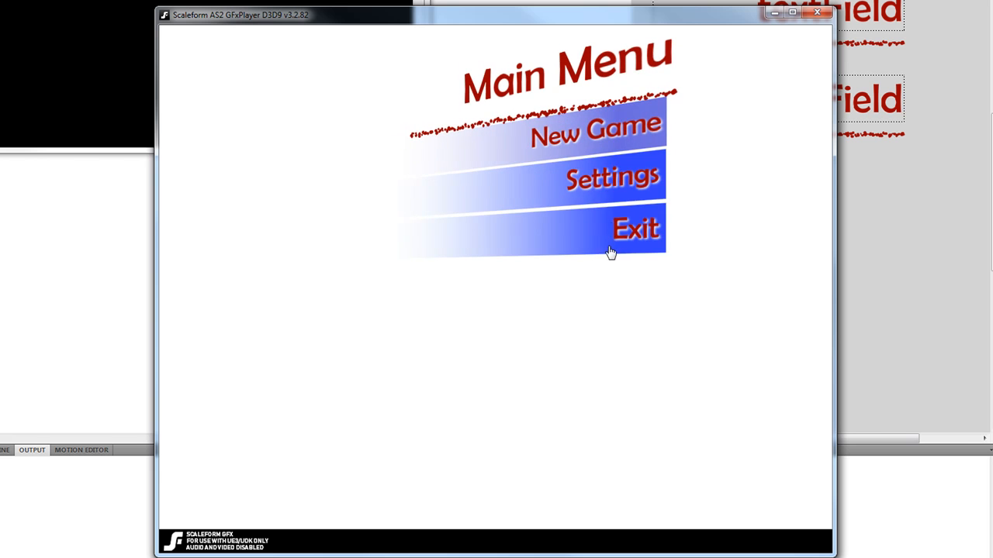
{"action": "mouse_move", "coordinate": [599, 180]}
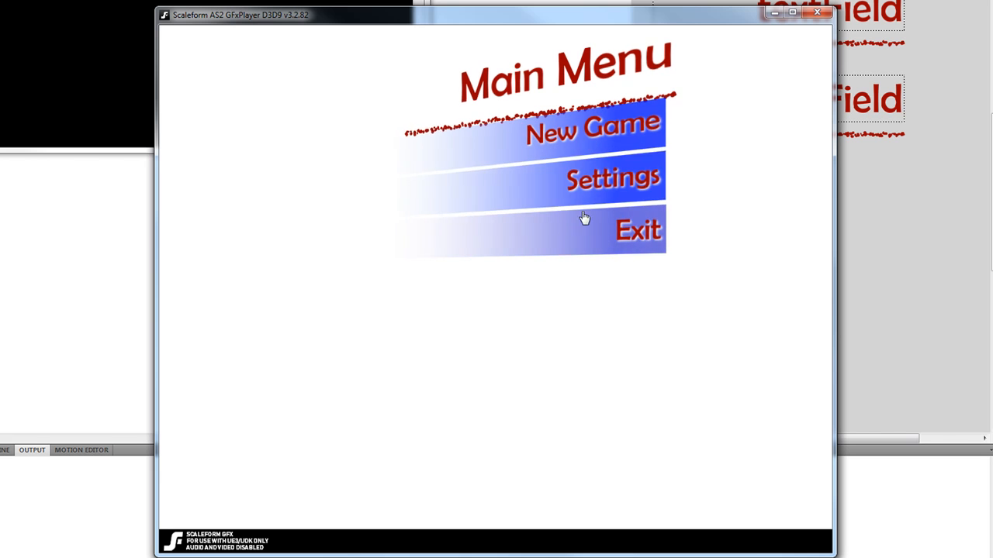
{"action": "mouse_move", "coordinate": [642, 134]}
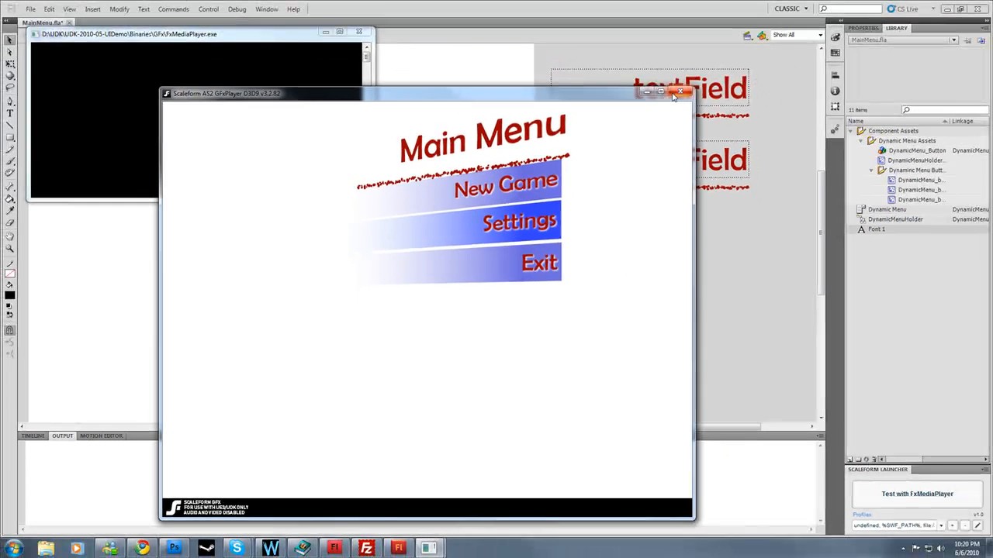
{"action": "left_click", "coordinate": [689, 91]}
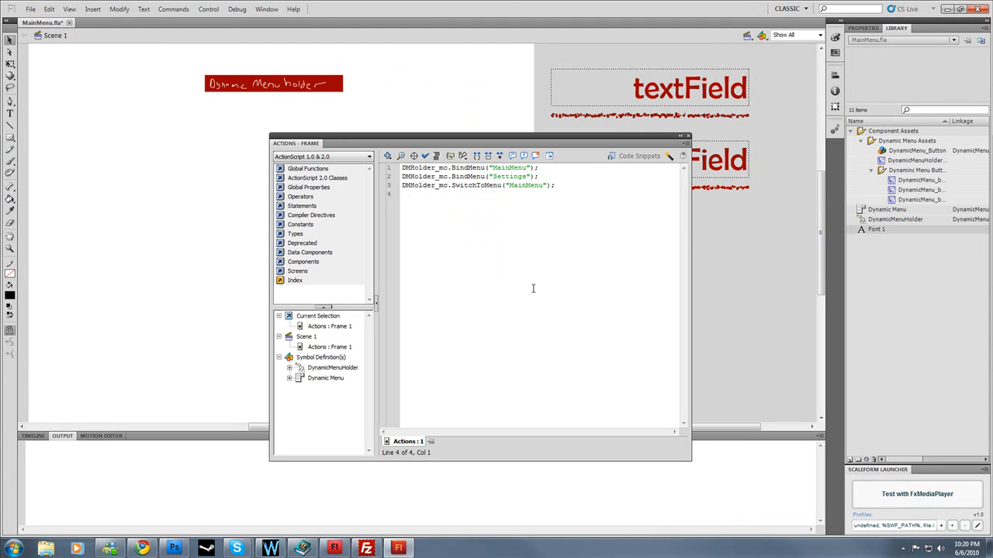